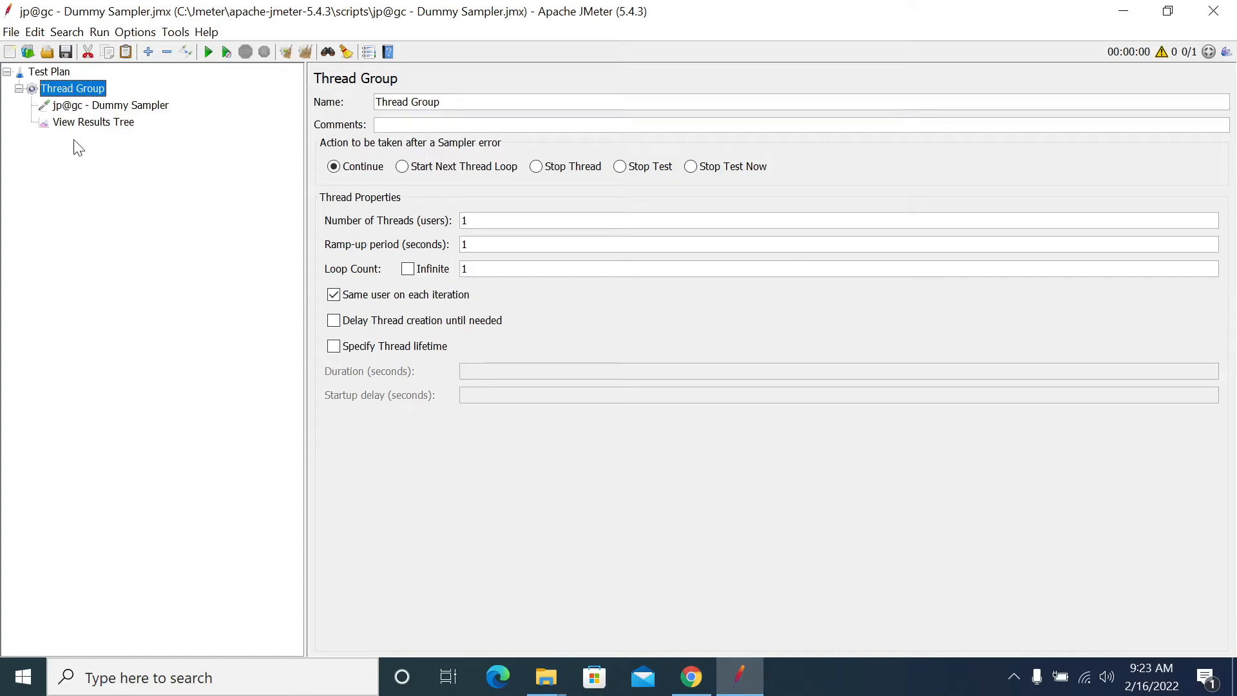
{"action": "mouse_move", "coordinate": [120, 214]}
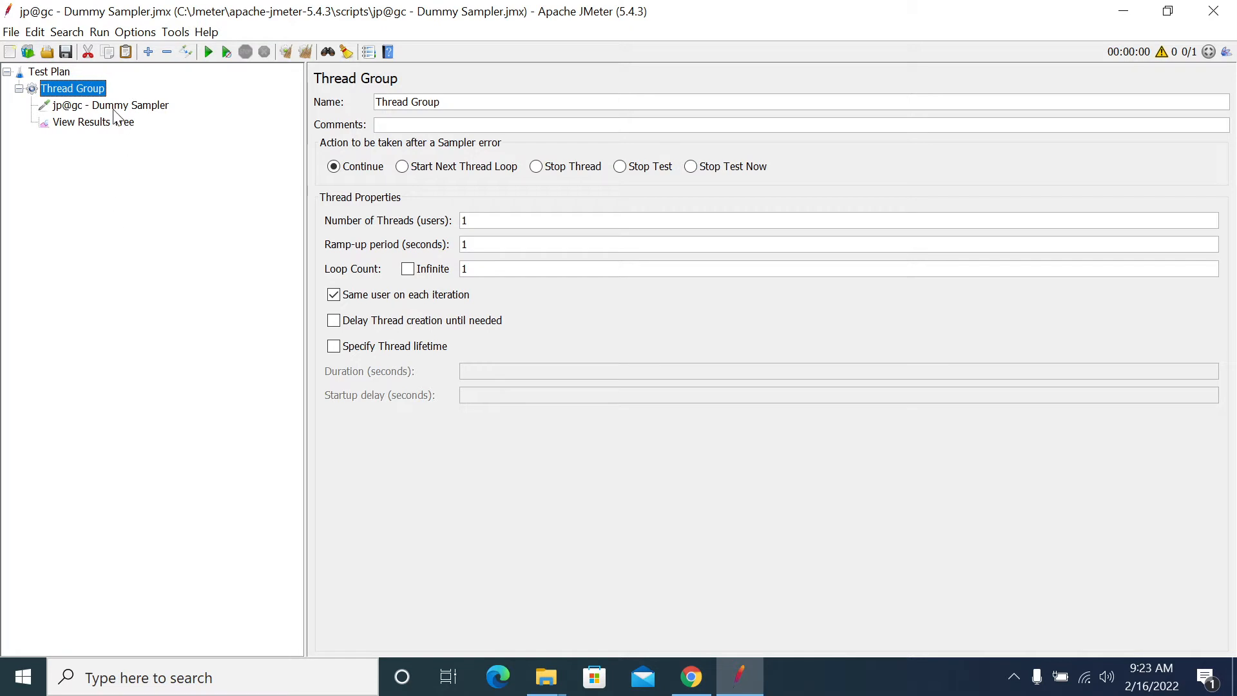
Select the jp@gc - Dummy Sampler to view its request data and demo response text.
{"action": "left_click", "coordinate": [110, 105]}
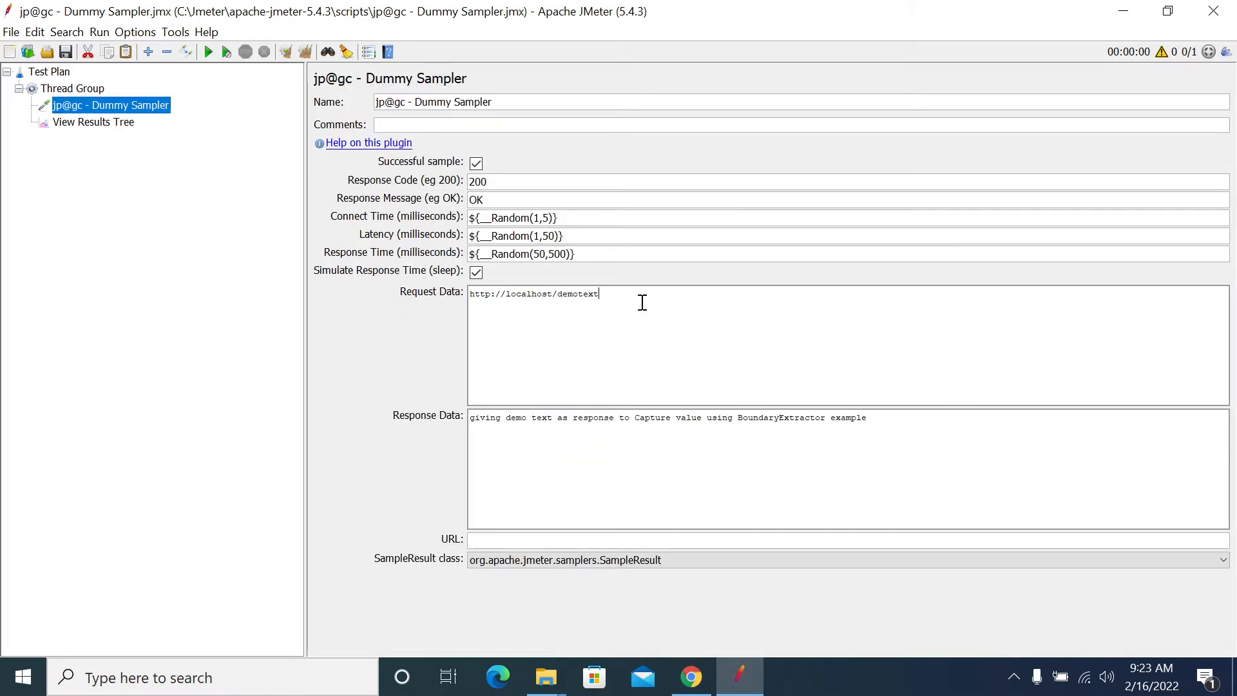
{"action": "mouse_move", "coordinate": [623, 294]}
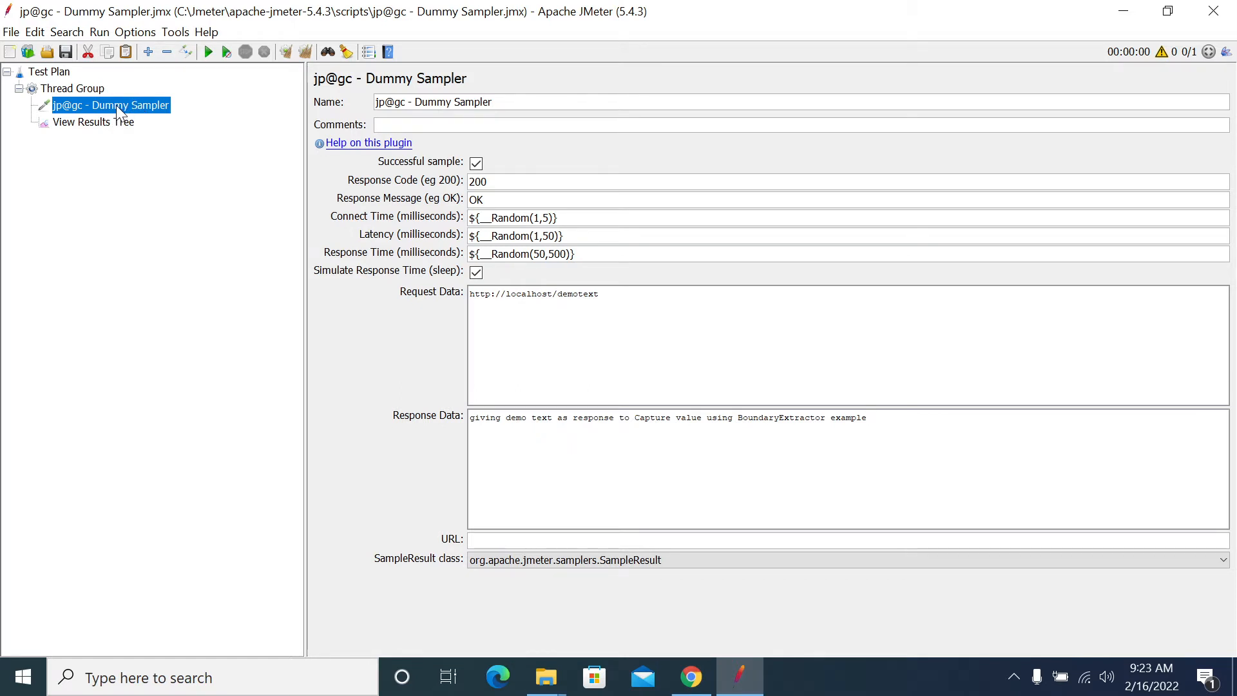
Add a Boundary Extractor under the dummy sampler, naming it and its variable DemoBoundary.
{"action": "right_click", "coordinate": [111, 105]}
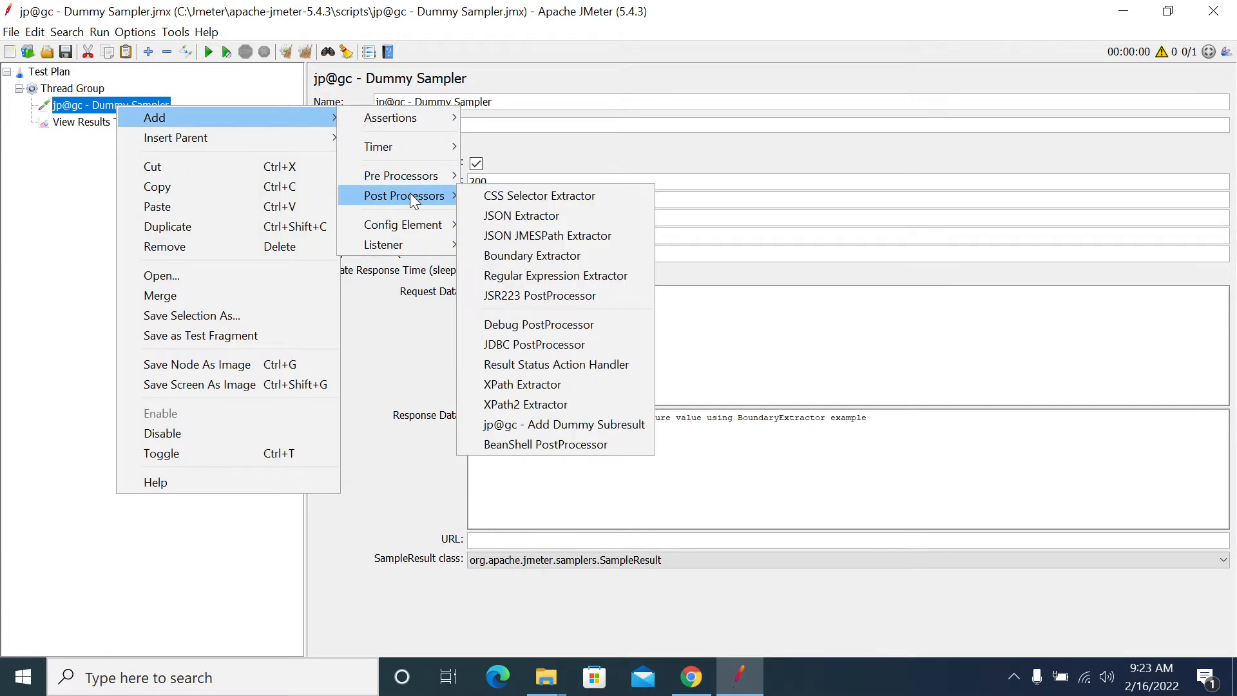
{"action": "left_click", "coordinate": [532, 255]}
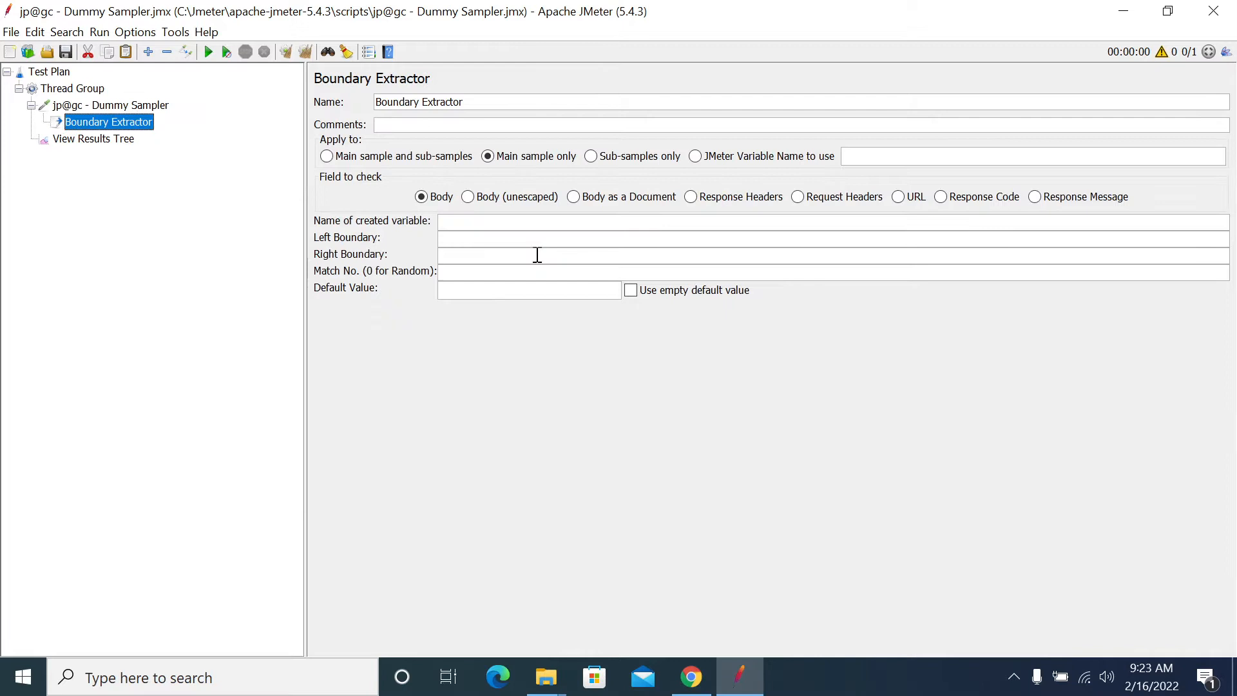
{"action": "mouse_move", "coordinate": [468, 226]}
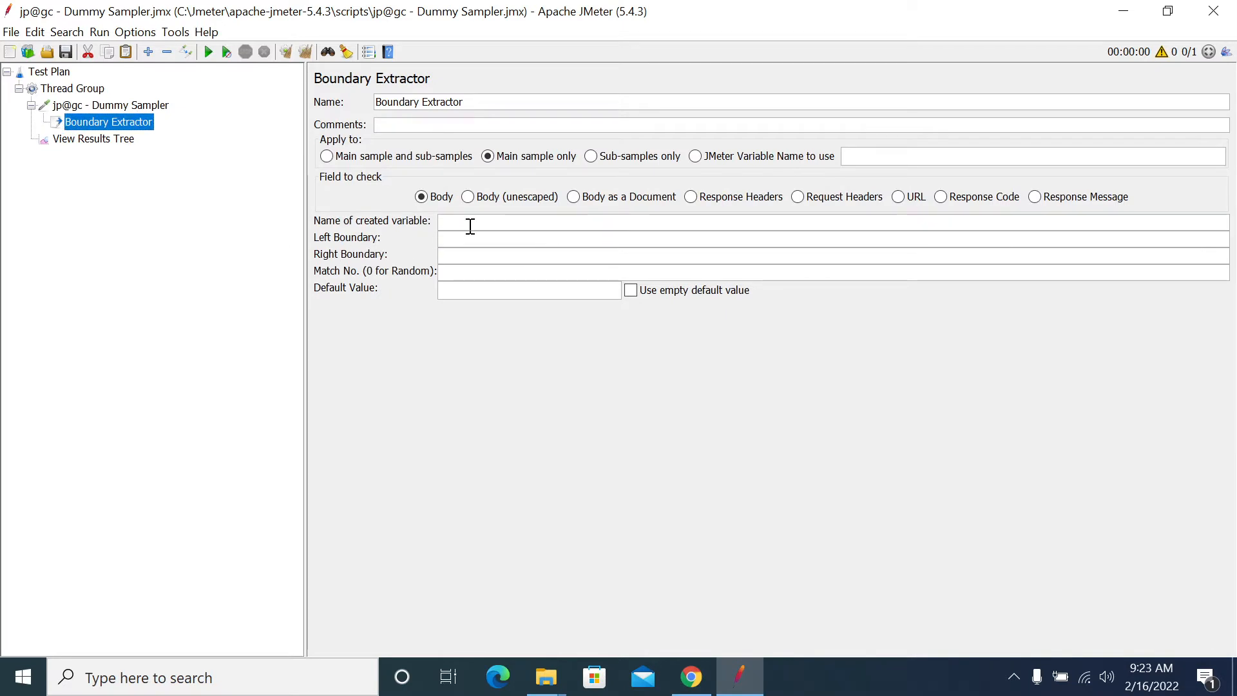
{"action": "type", "text": "DemoBoundary"}
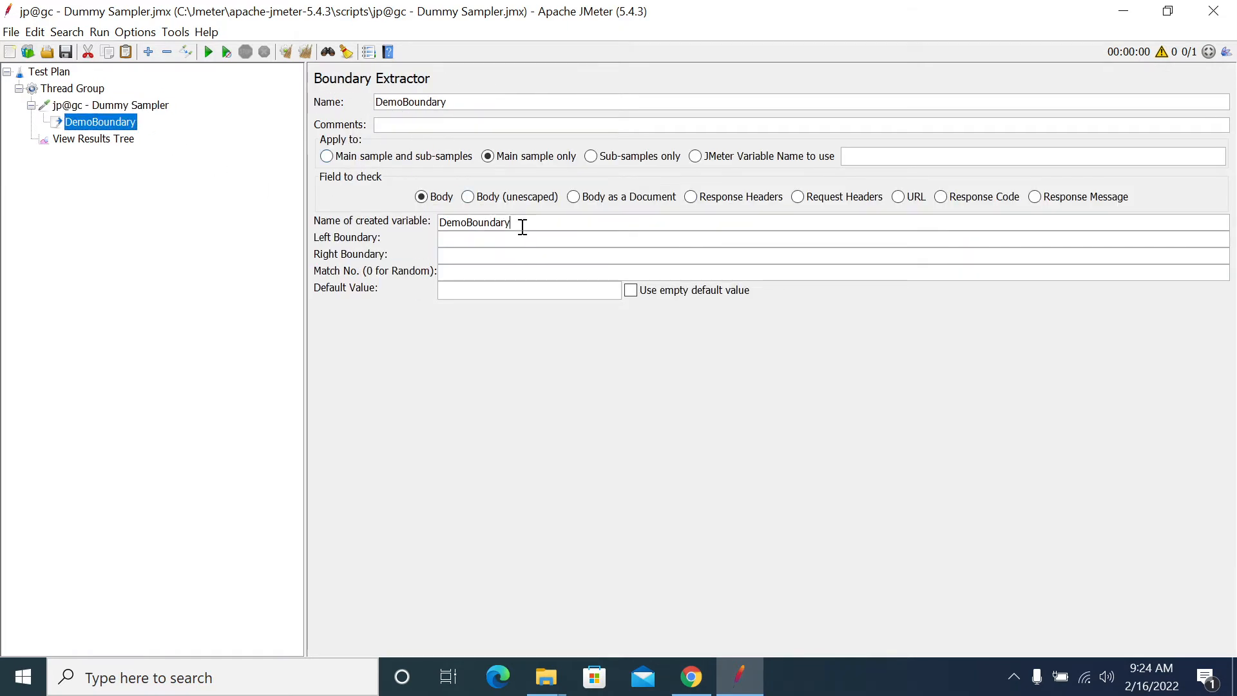
{"action": "mouse_move", "coordinate": [552, 222]}
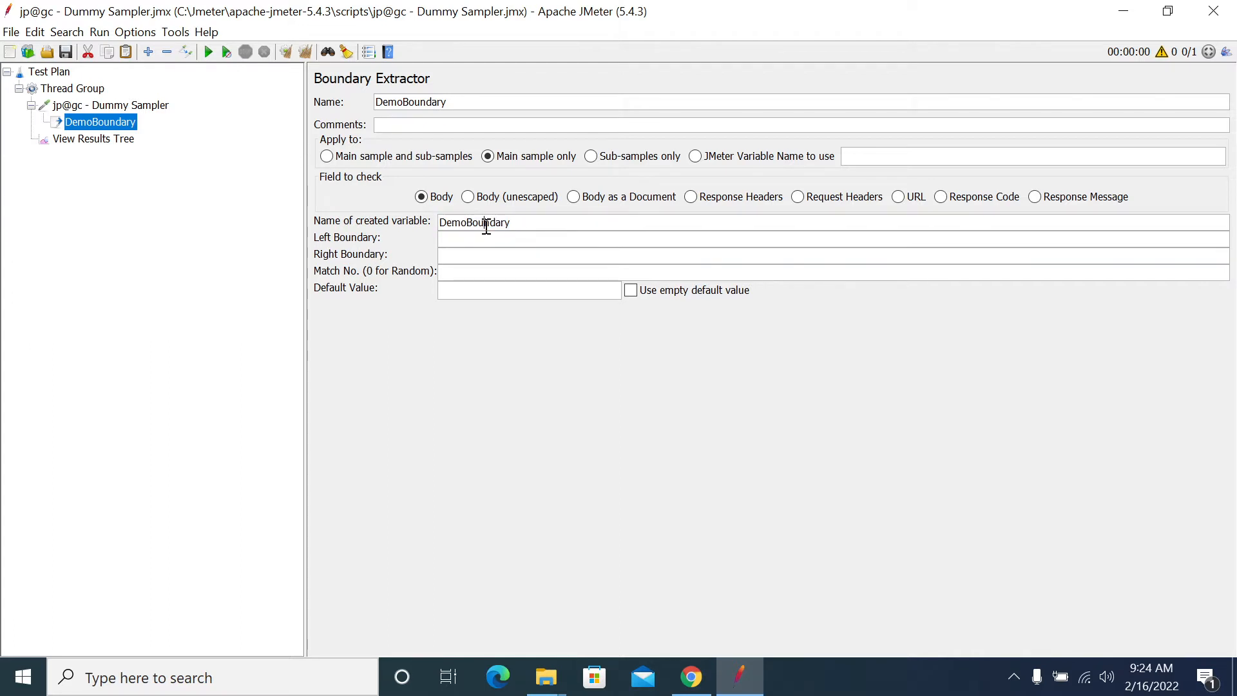
{"action": "triple_click", "coordinate": [473, 222]}
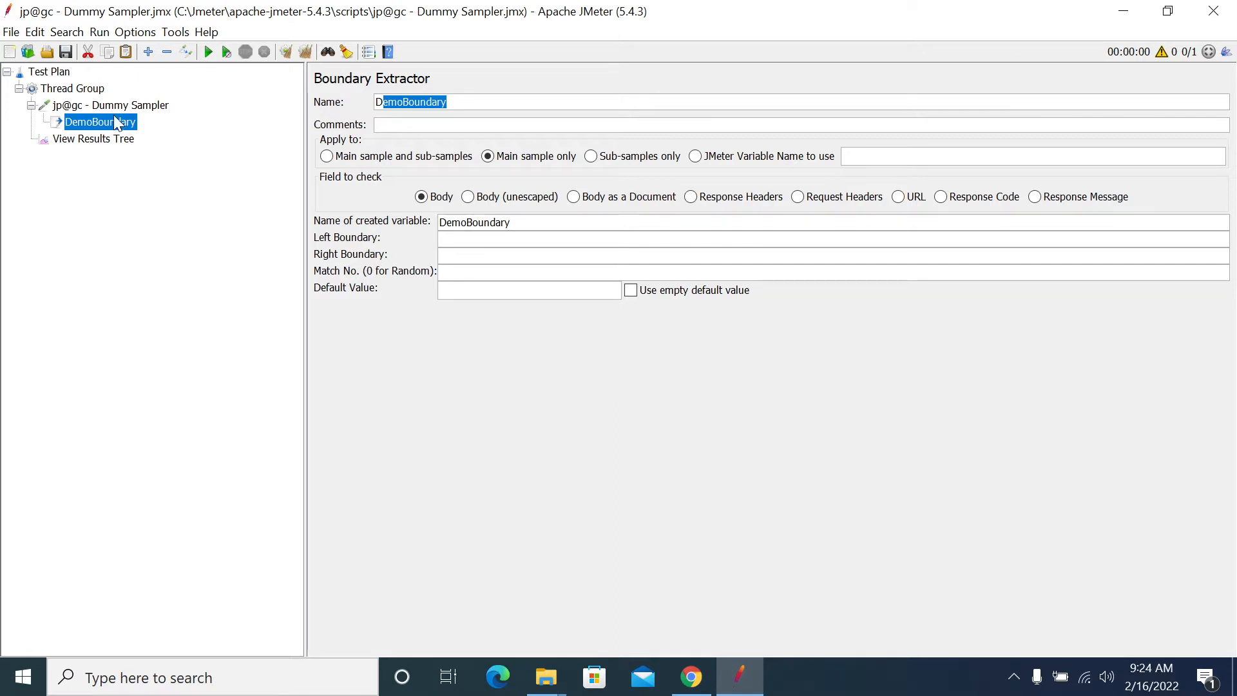
Copy the response text and set DemoBoundary's left boundary to 'response to Capture value using'.
{"action": "left_click", "coordinate": [110, 105]}
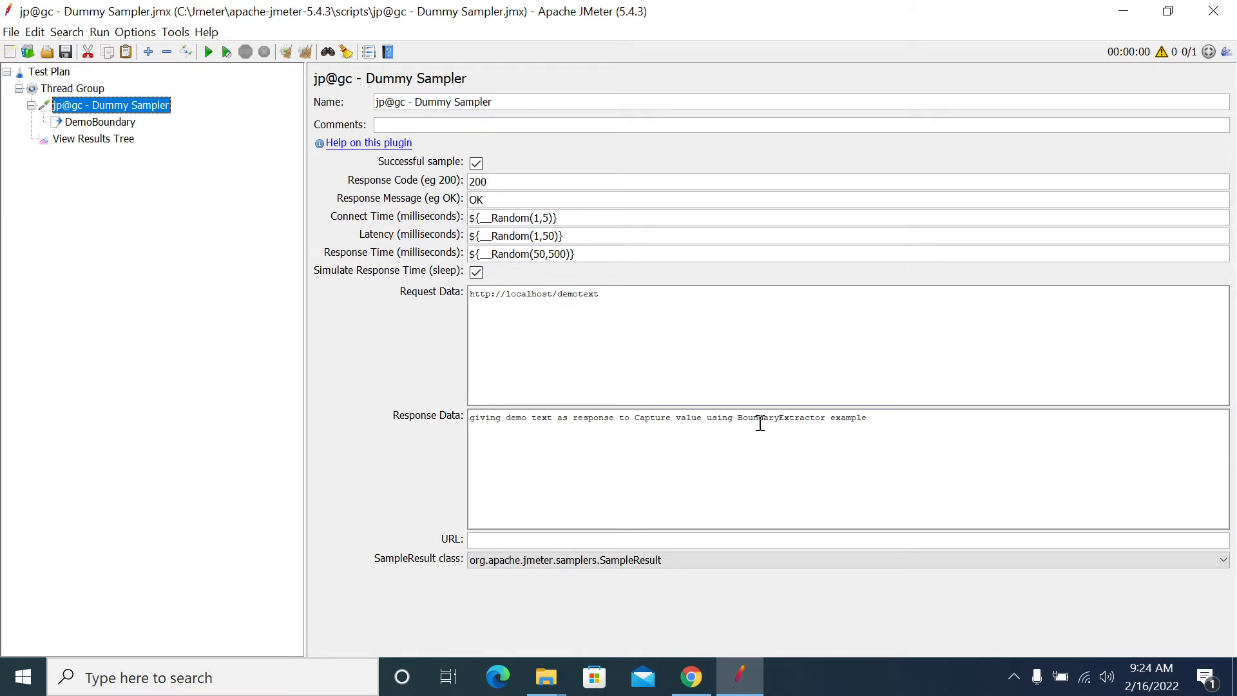
{"action": "double_click", "coordinate": [779, 417]}
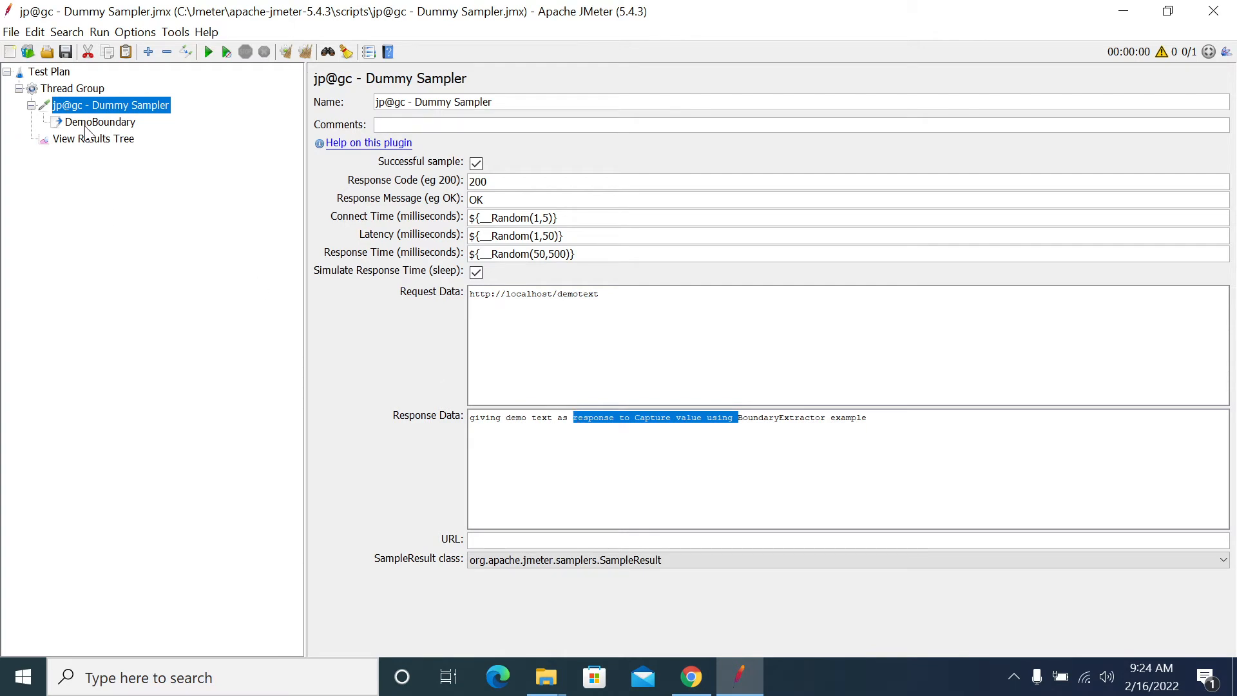
{"action": "left_click", "coordinate": [100, 122]}
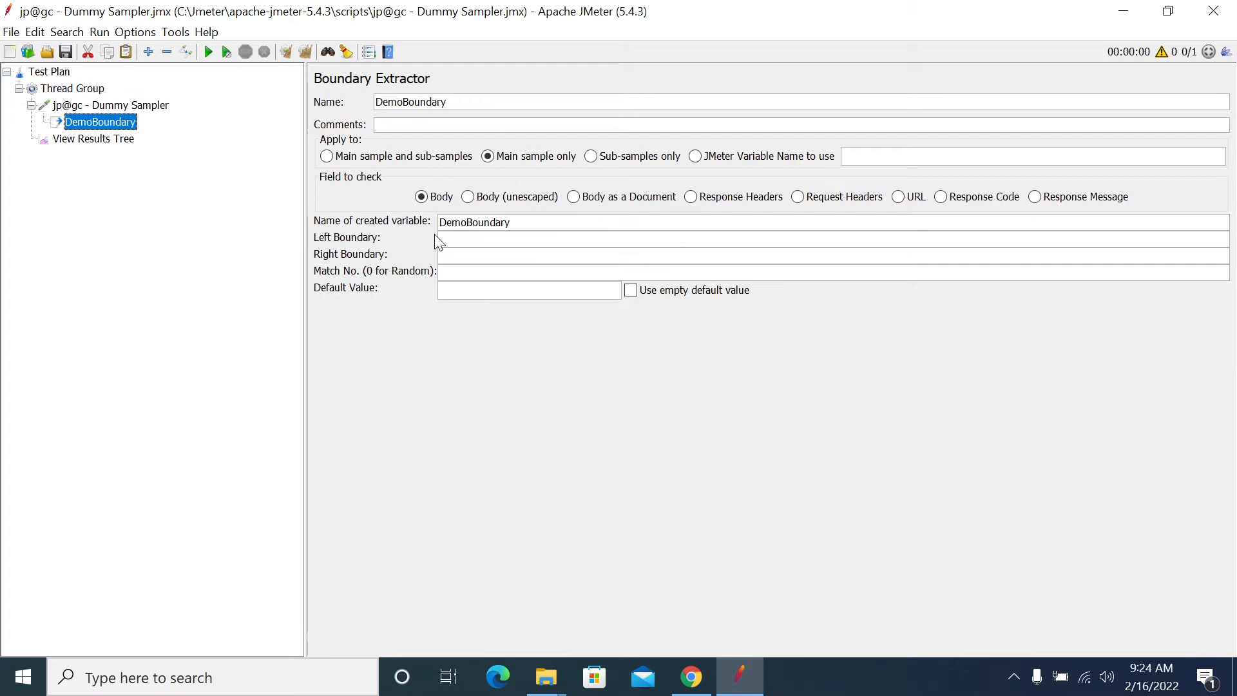
{"action": "type", "text": "response to Capture value using"}
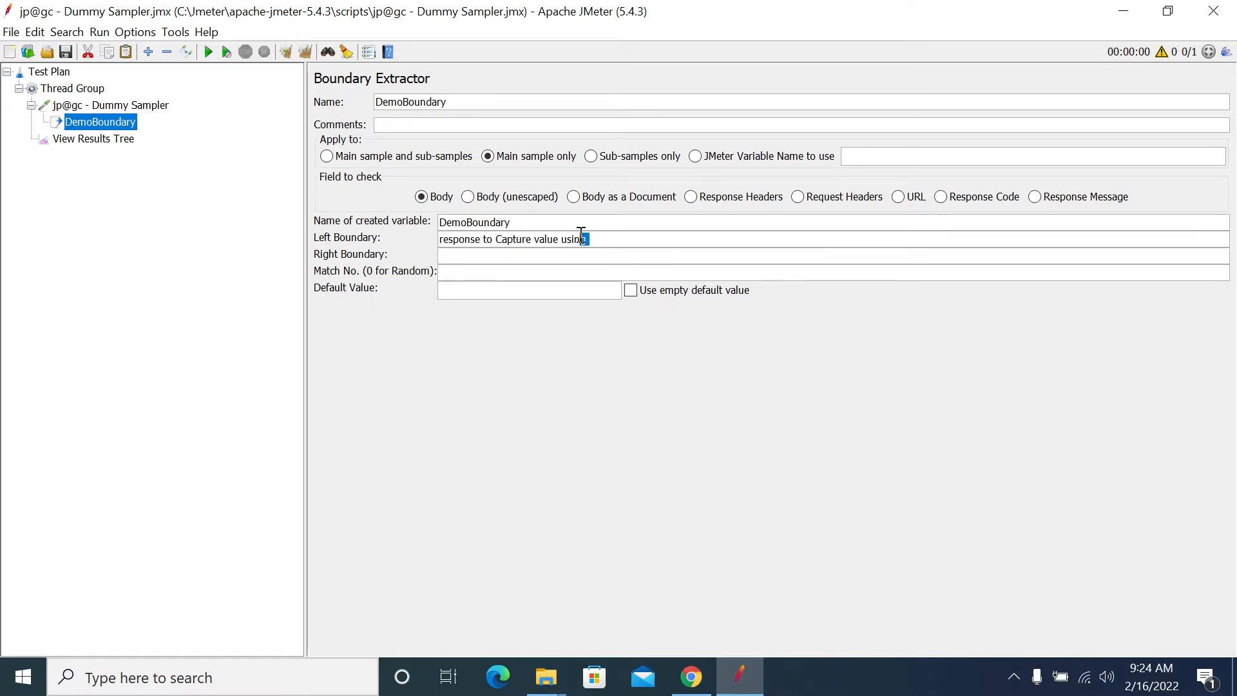
Set DemoBoundary's right boundary to ' example', match number 1, and default value NA.
{"action": "left_click", "coordinate": [93, 138]}
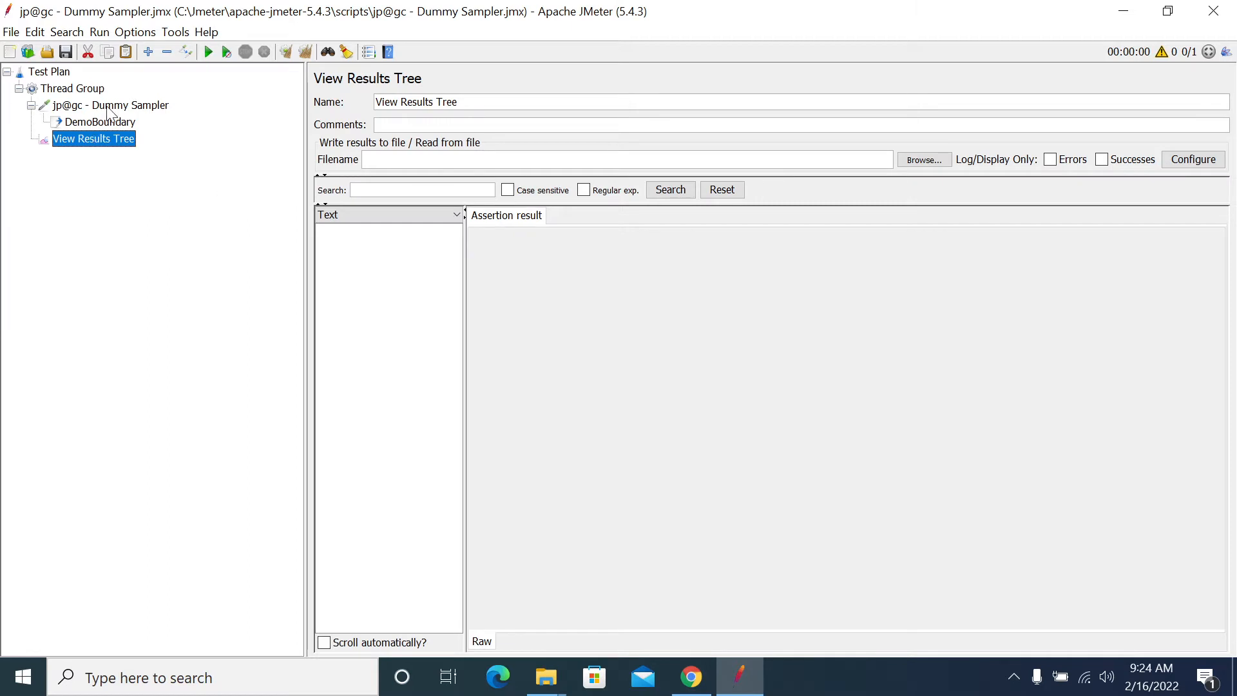
{"action": "left_click", "coordinate": [110, 105]}
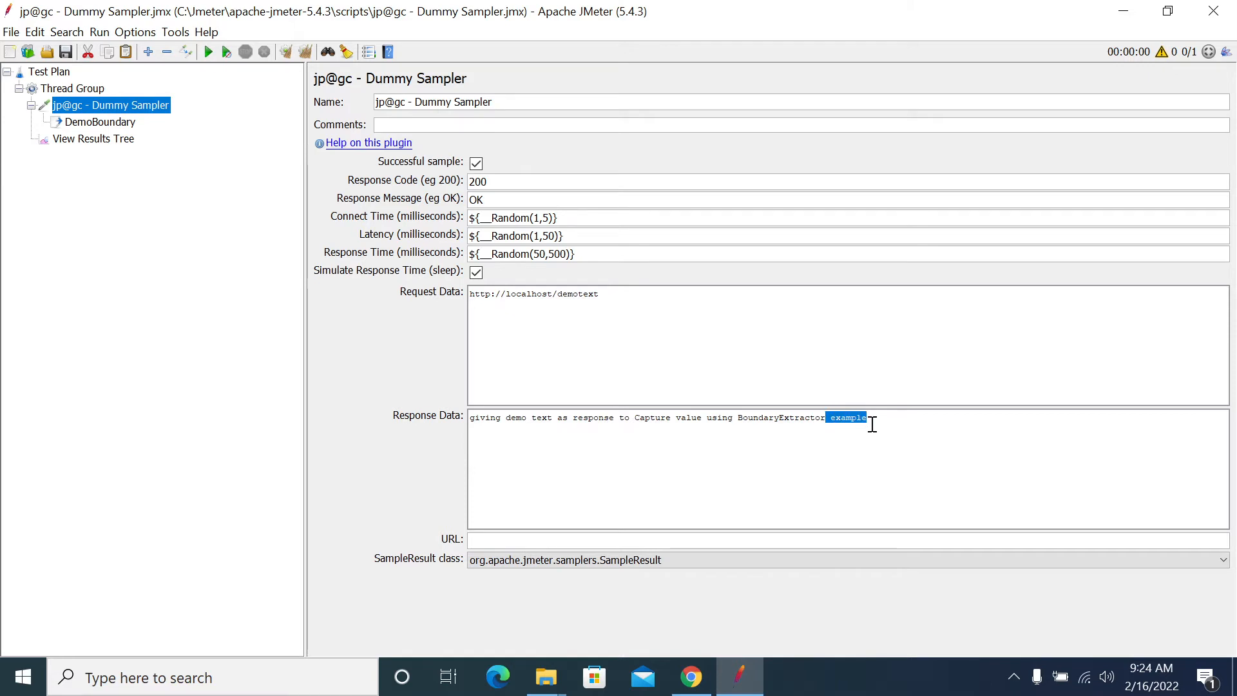
{"action": "left_click", "coordinate": [99, 121]}
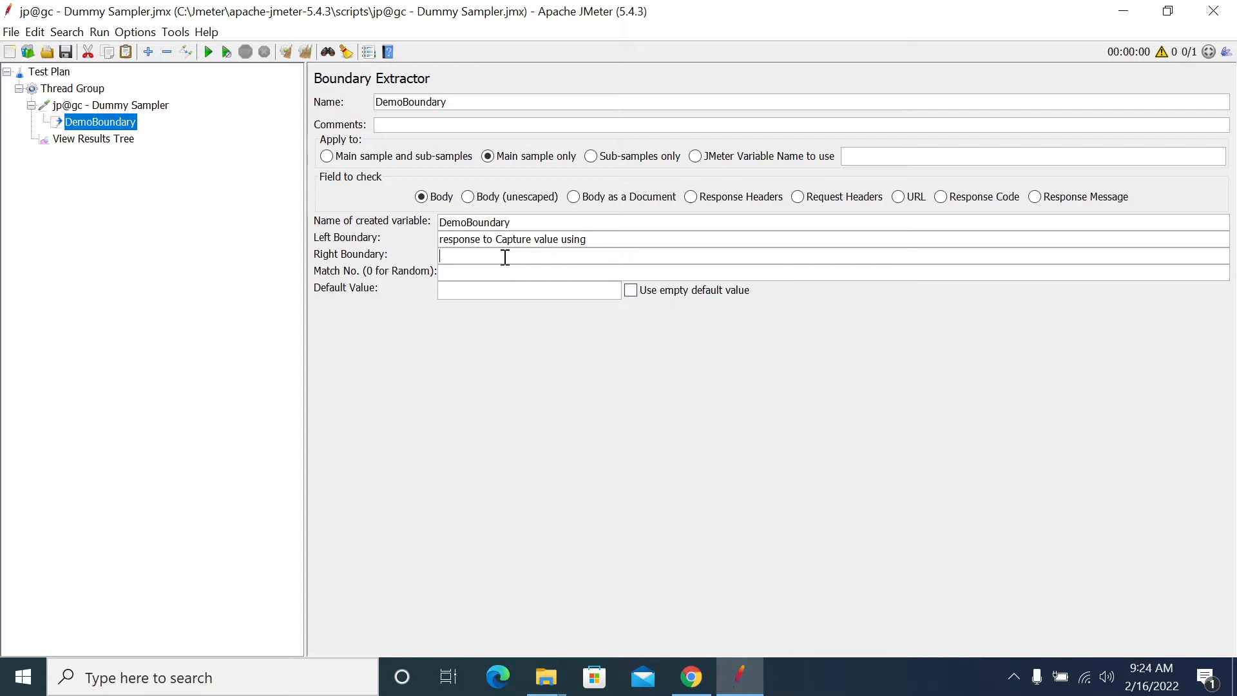
{"action": "type", "text": "example"}
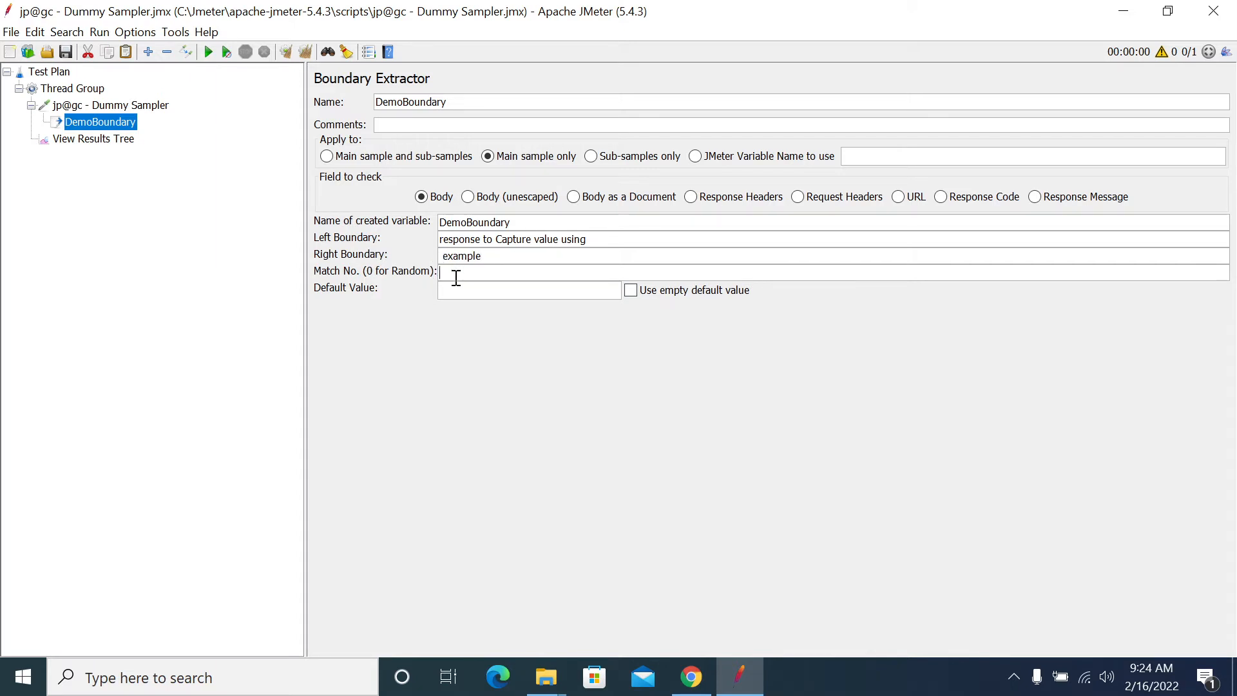
{"action": "type", "text": "1"}
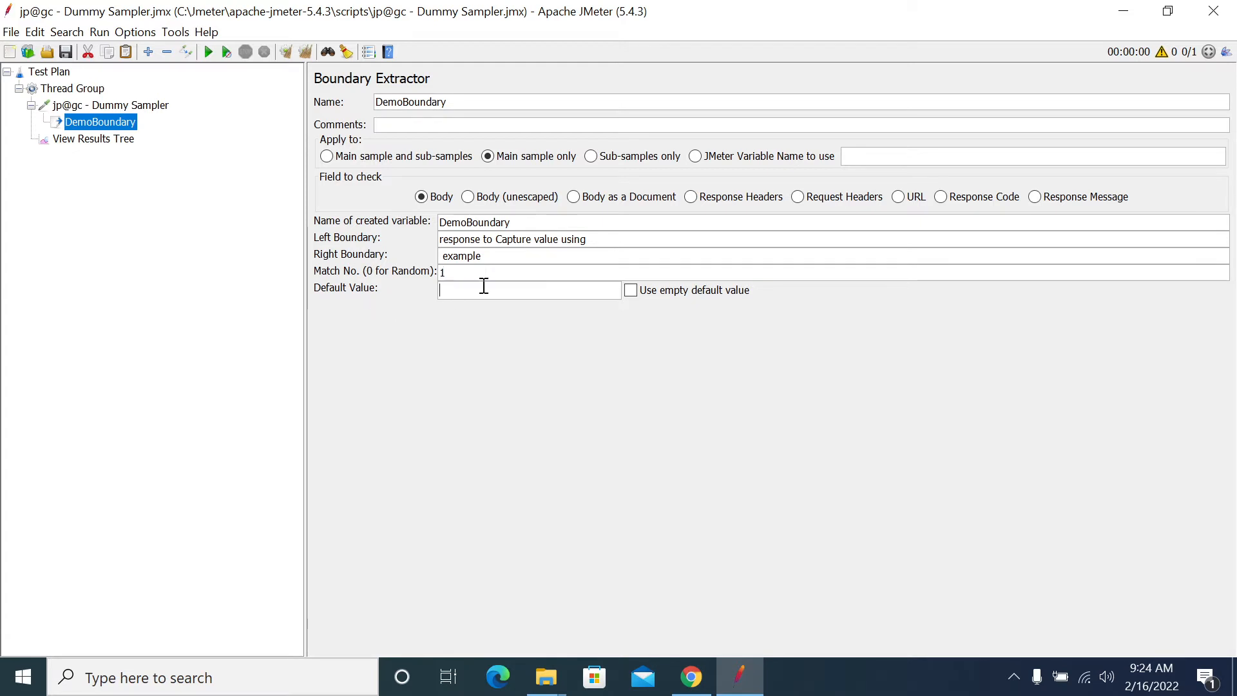
{"action": "type", "text": "NA"}
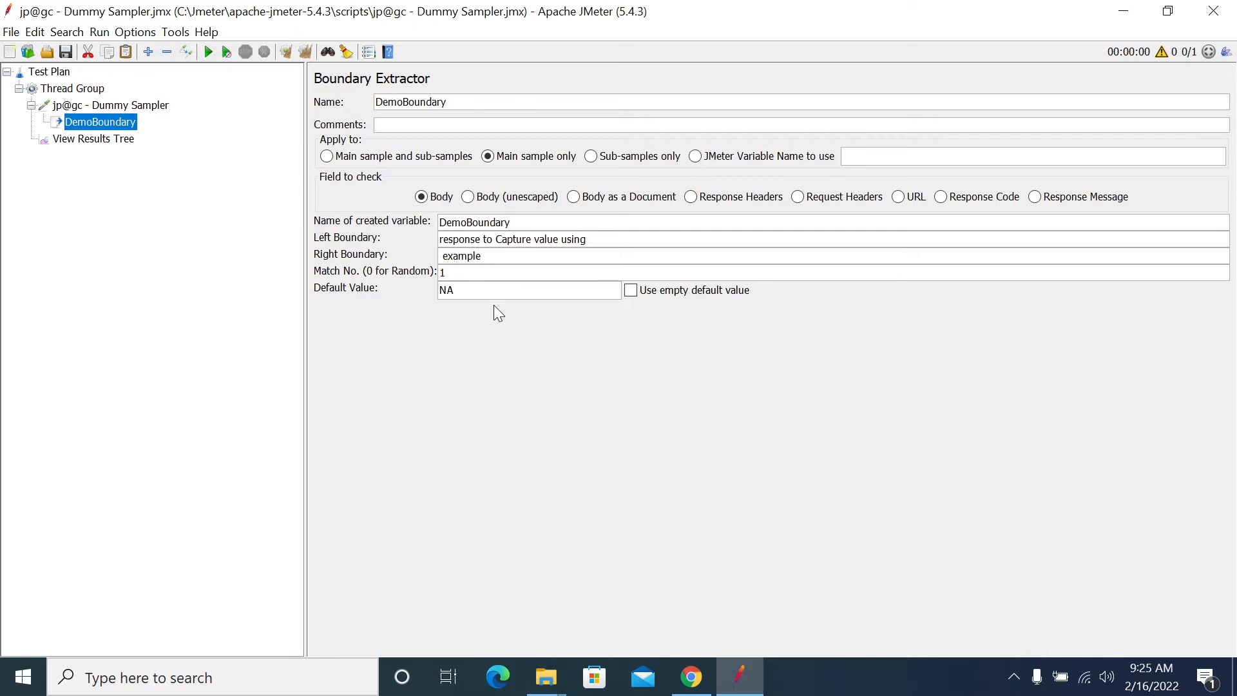
Run the test and confirm the Debug Sampler response shows DemoBoundary=BoundaryExtractor.
{"action": "left_click", "coordinate": [93, 138]}
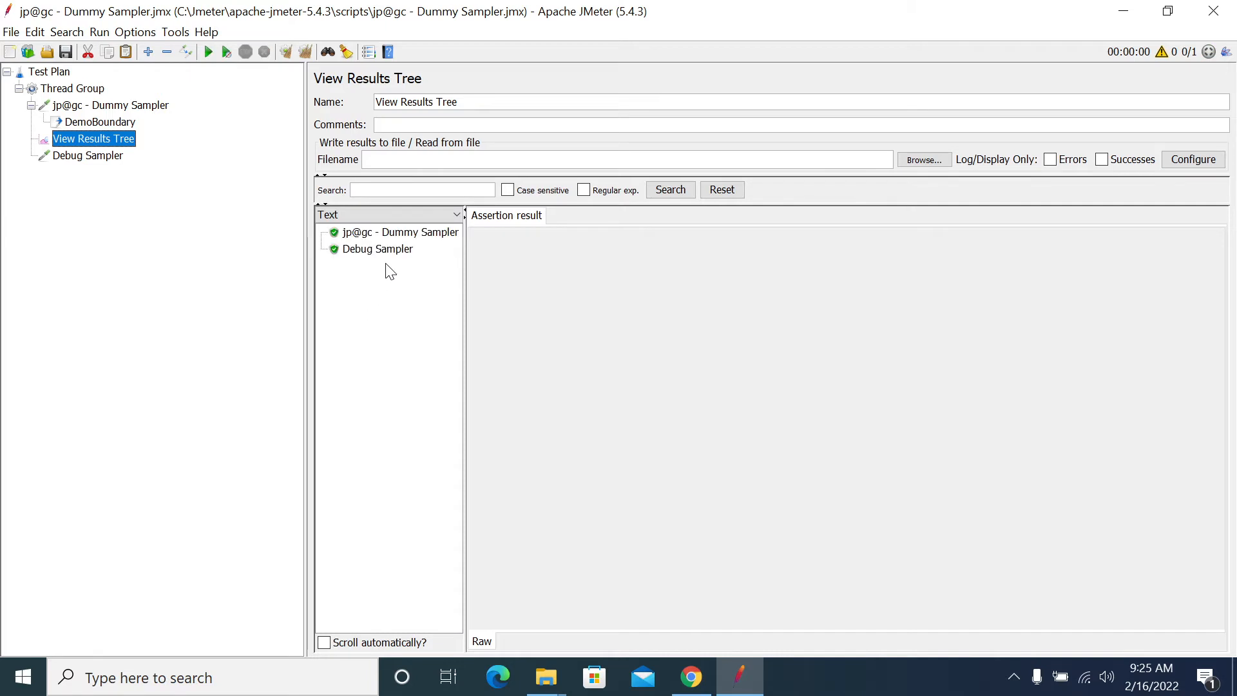
{"action": "left_click", "coordinate": [377, 249]}
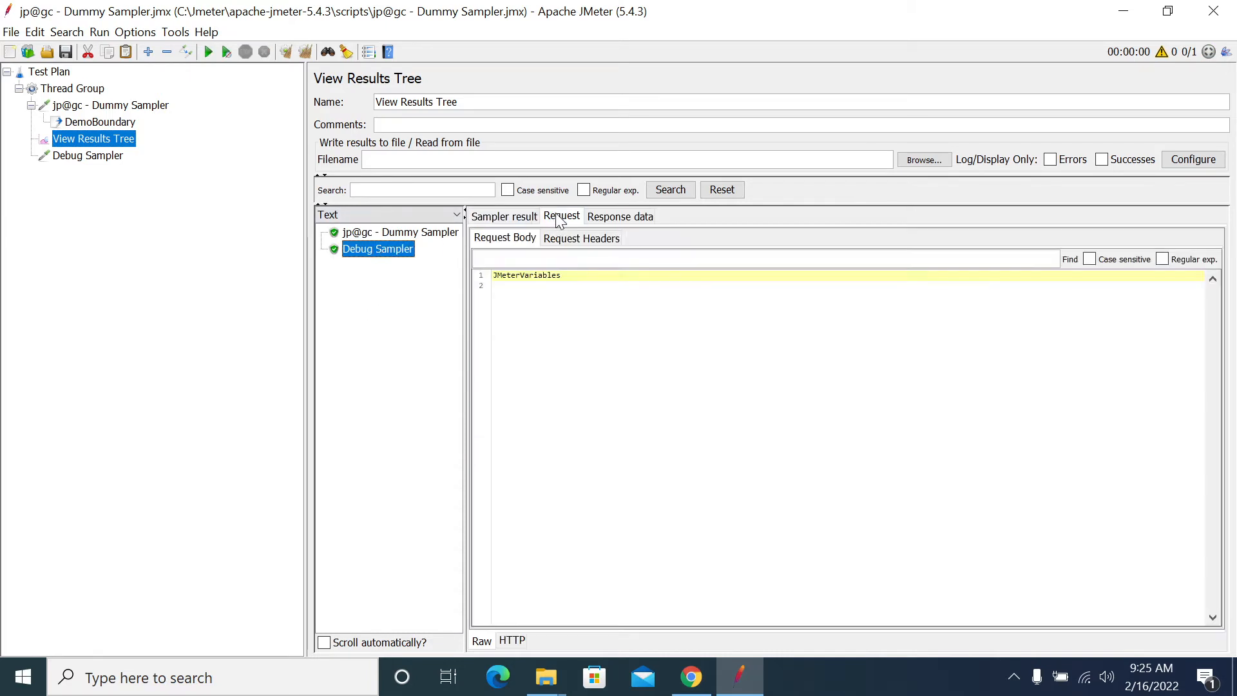
{"action": "left_click", "coordinate": [619, 216]}
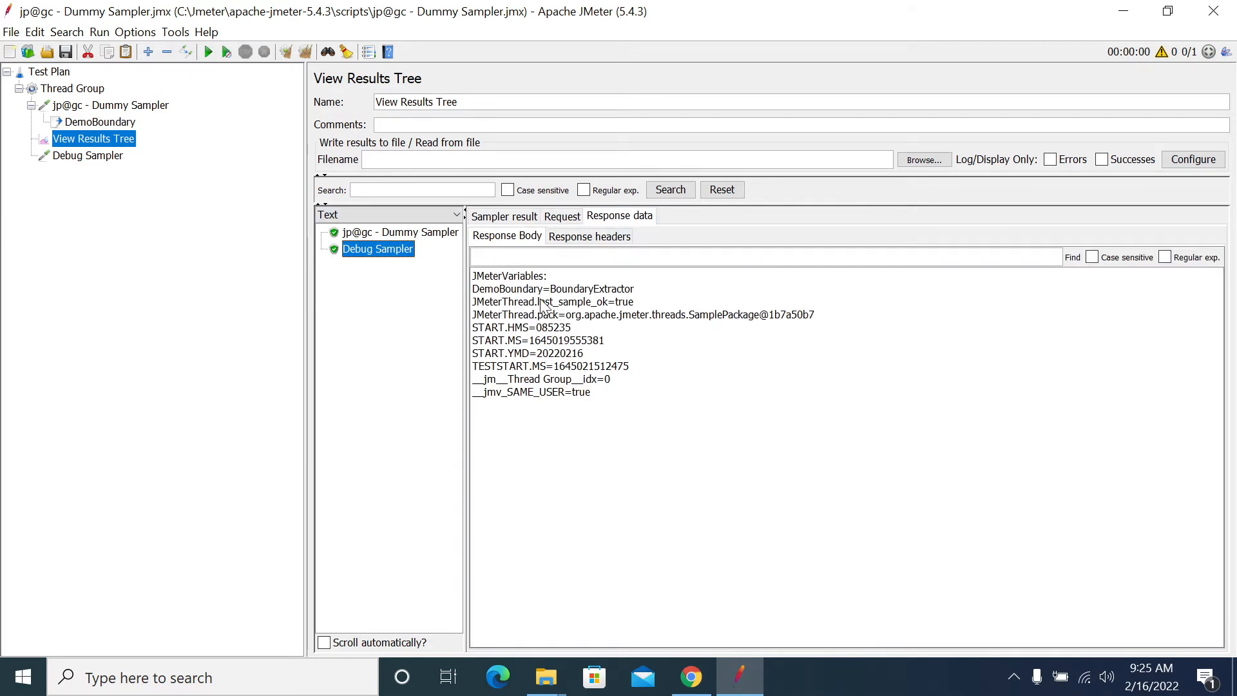
{"action": "double_click", "coordinate": [590, 289]}
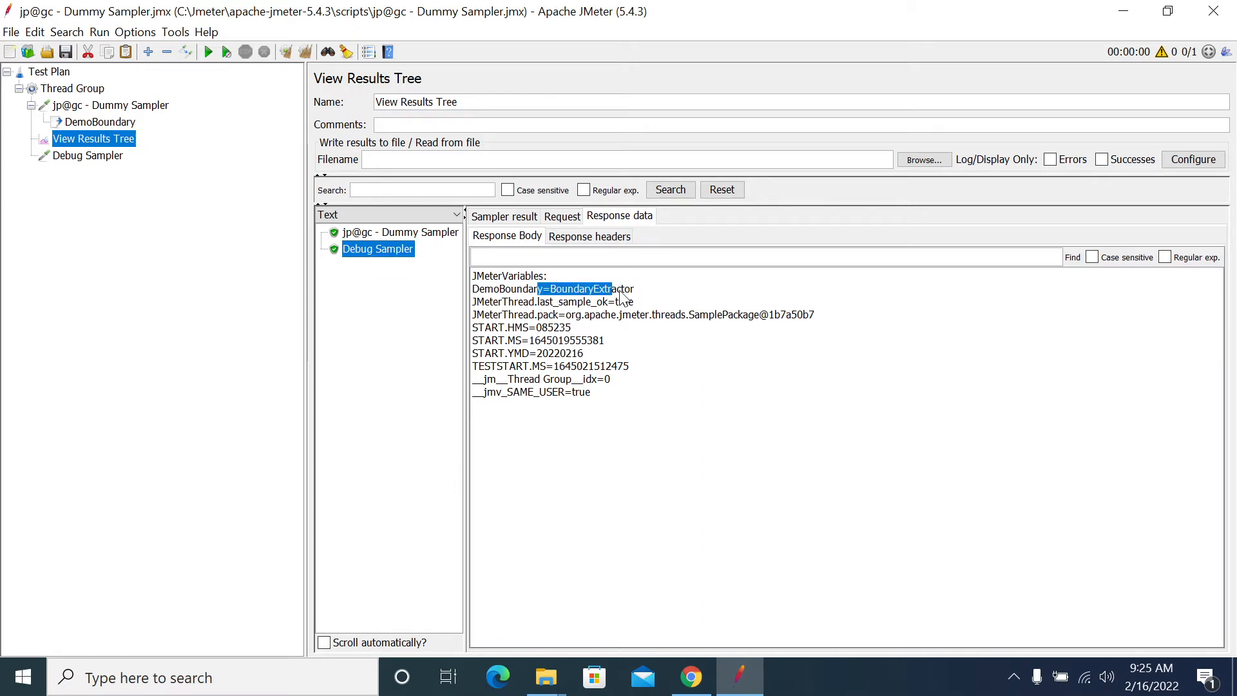
{"action": "left_click_drag", "start_coordinate": [604, 288], "coordinate": [690, 315]}
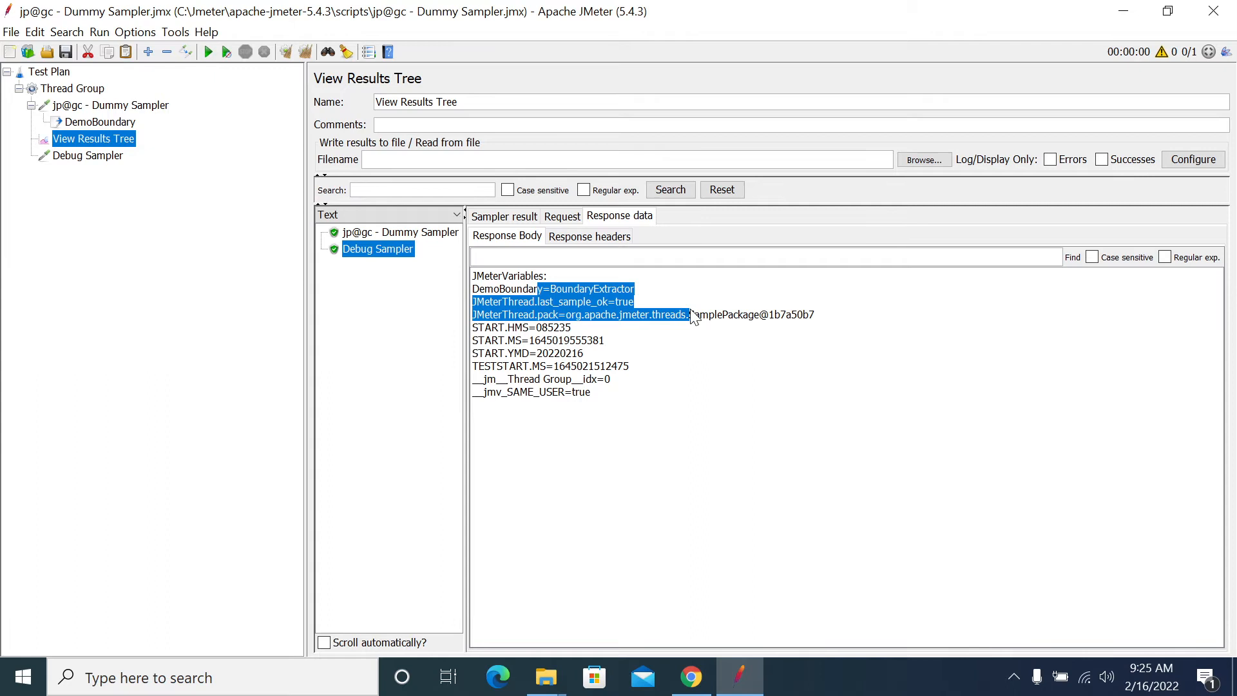
{"action": "left_click", "coordinate": [101, 122]}
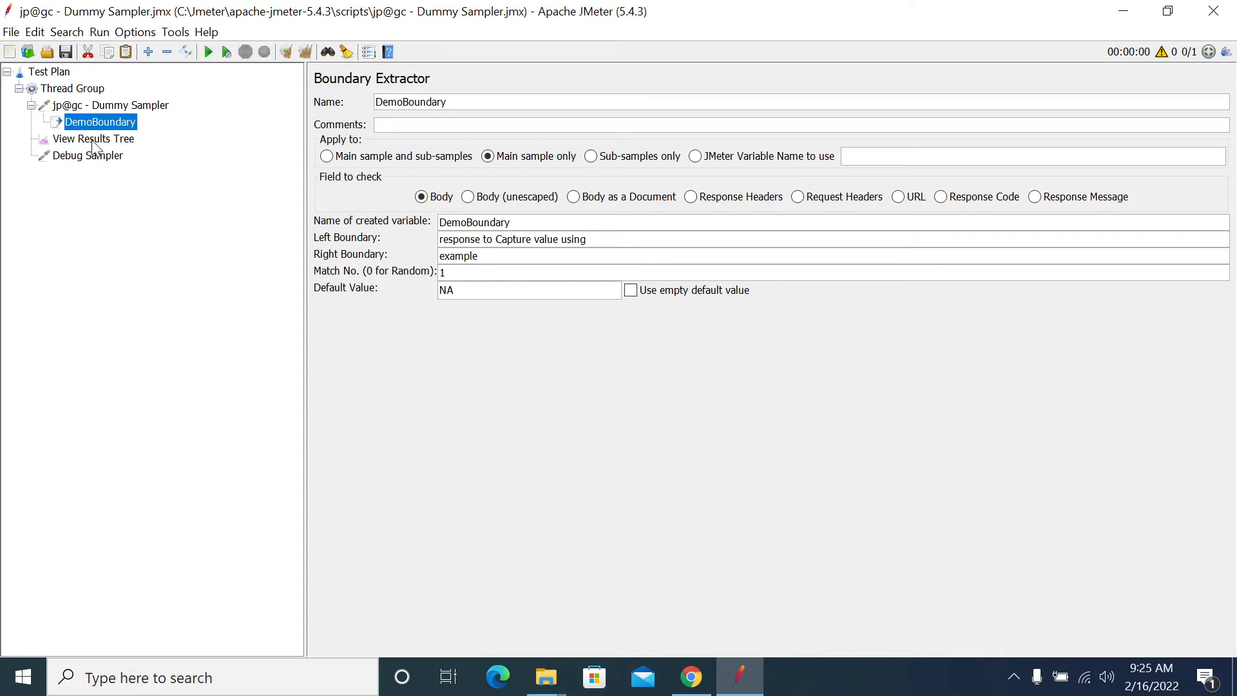
Review the sampler's response body, headers and Debug Sampler output, then reopen DemoBoundary.
{"action": "left_click", "coordinate": [94, 138]}
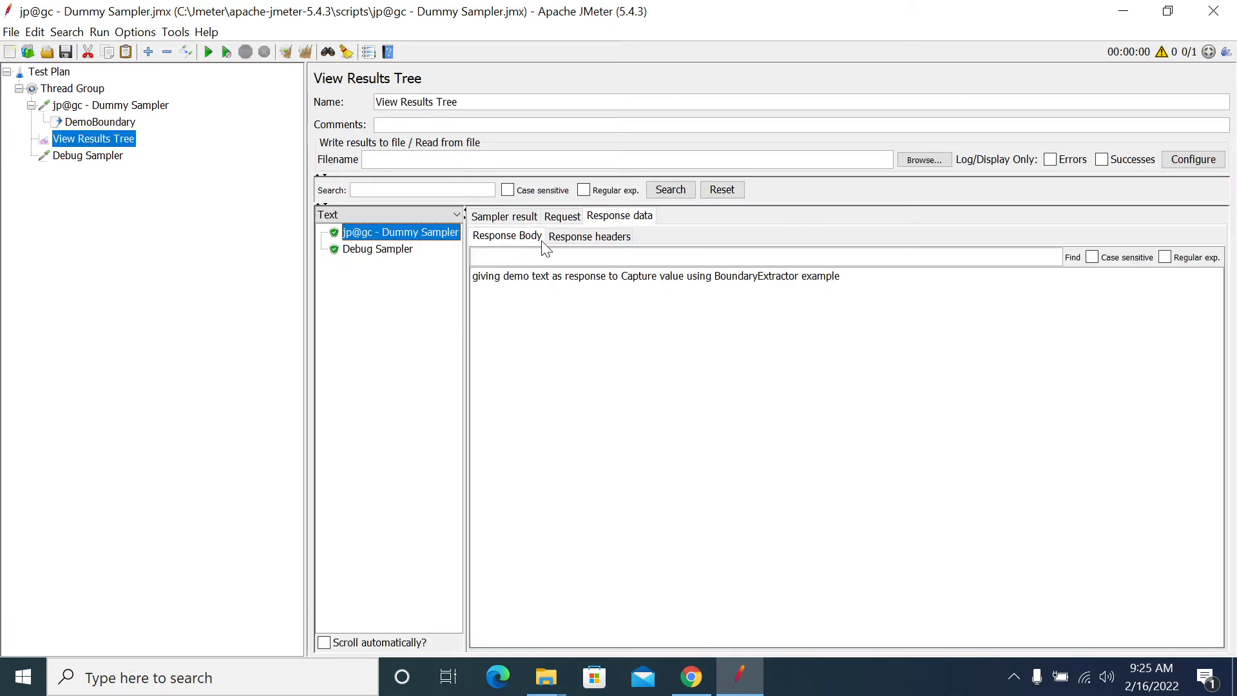
{"action": "left_click", "coordinate": [588, 235]}
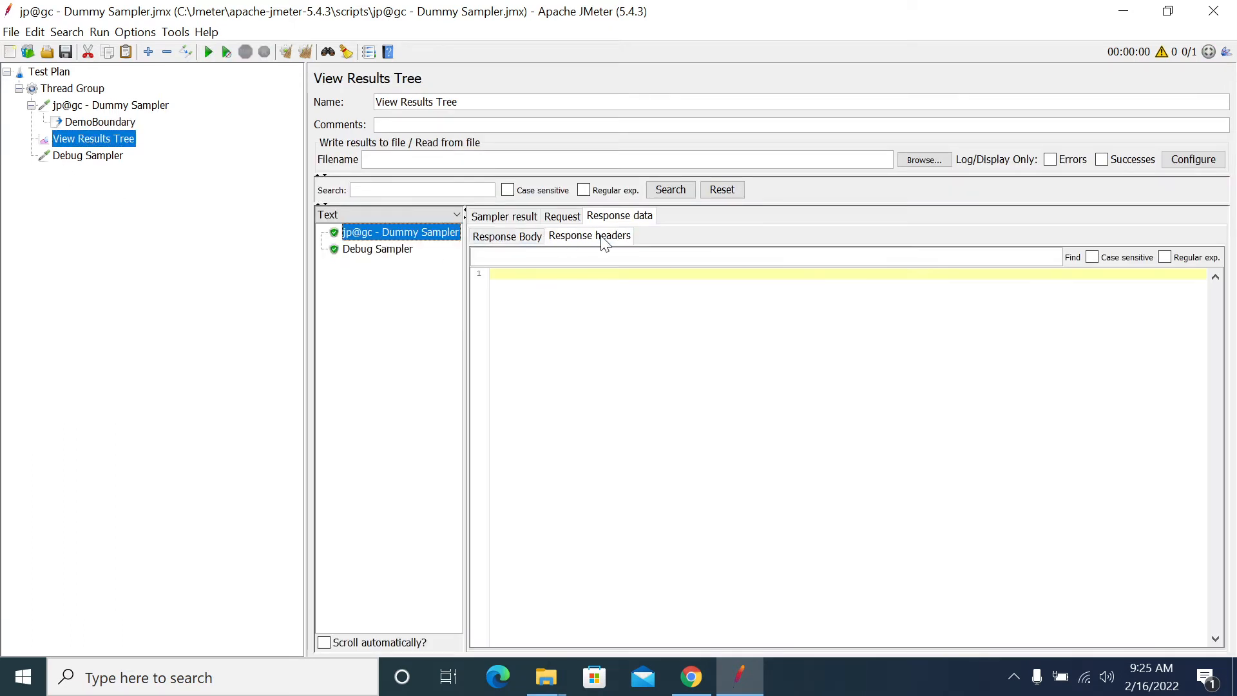
{"action": "left_click", "coordinate": [377, 249]}
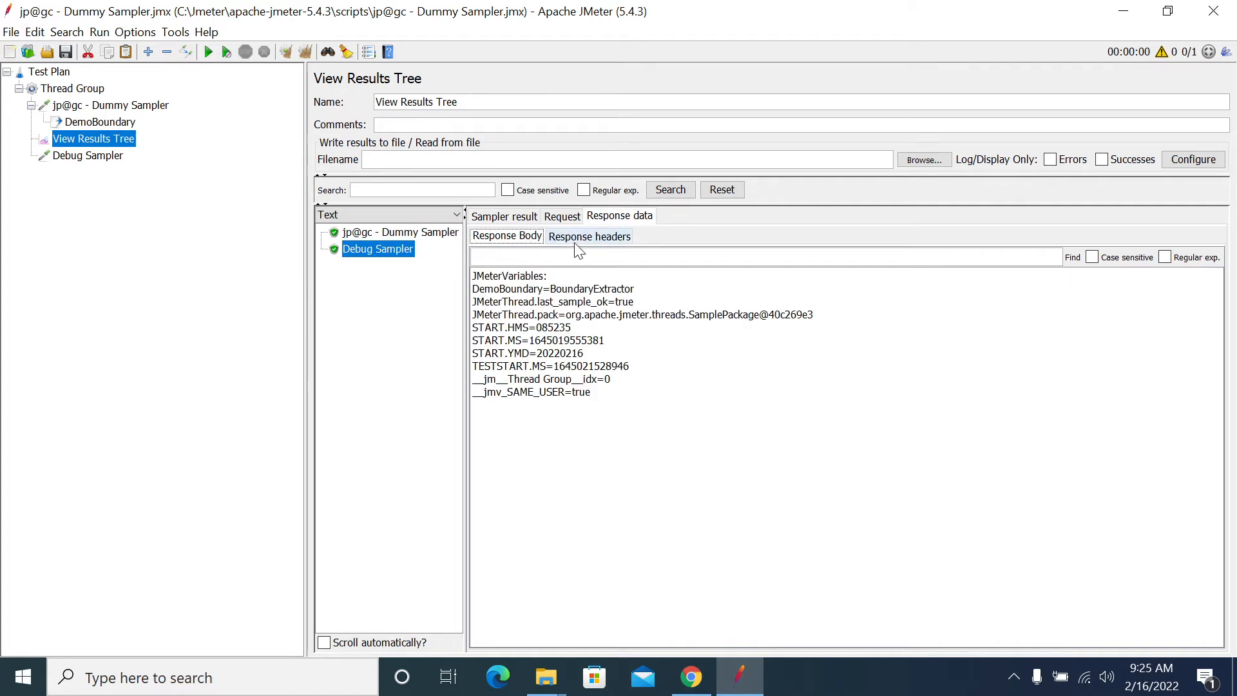
{"action": "left_click_drag", "start_coordinate": [534, 289], "coordinate": [633, 289]}
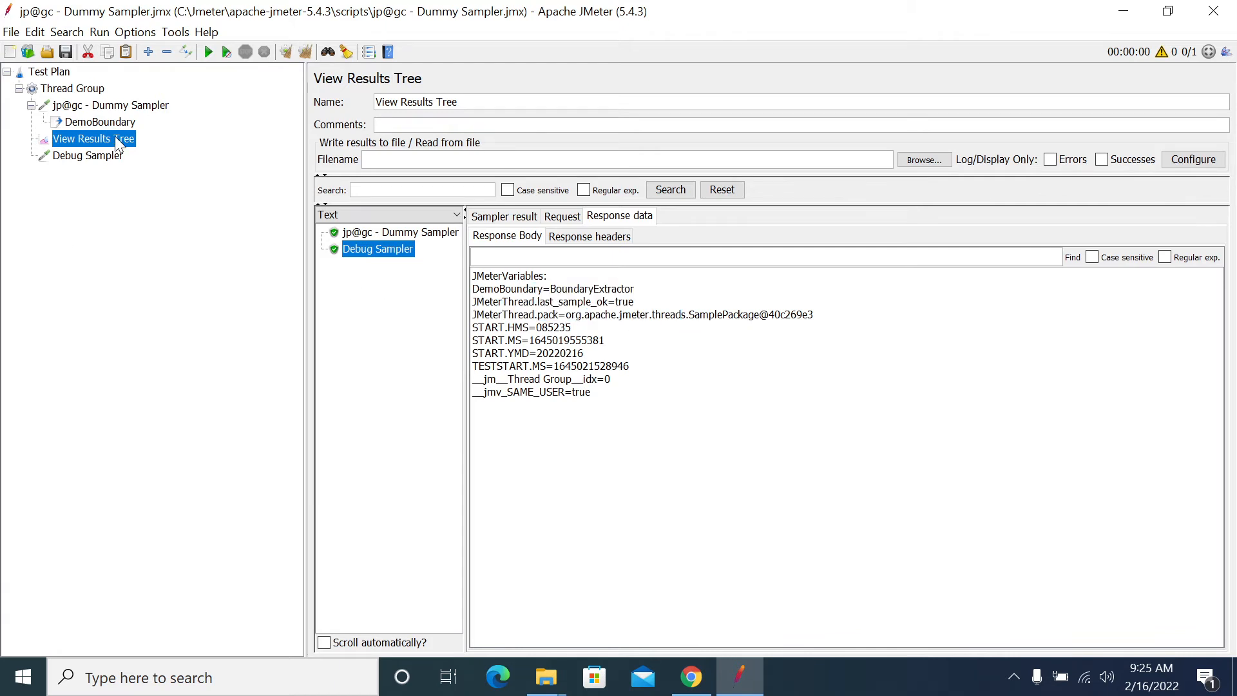
{"action": "left_click", "coordinate": [101, 122]}
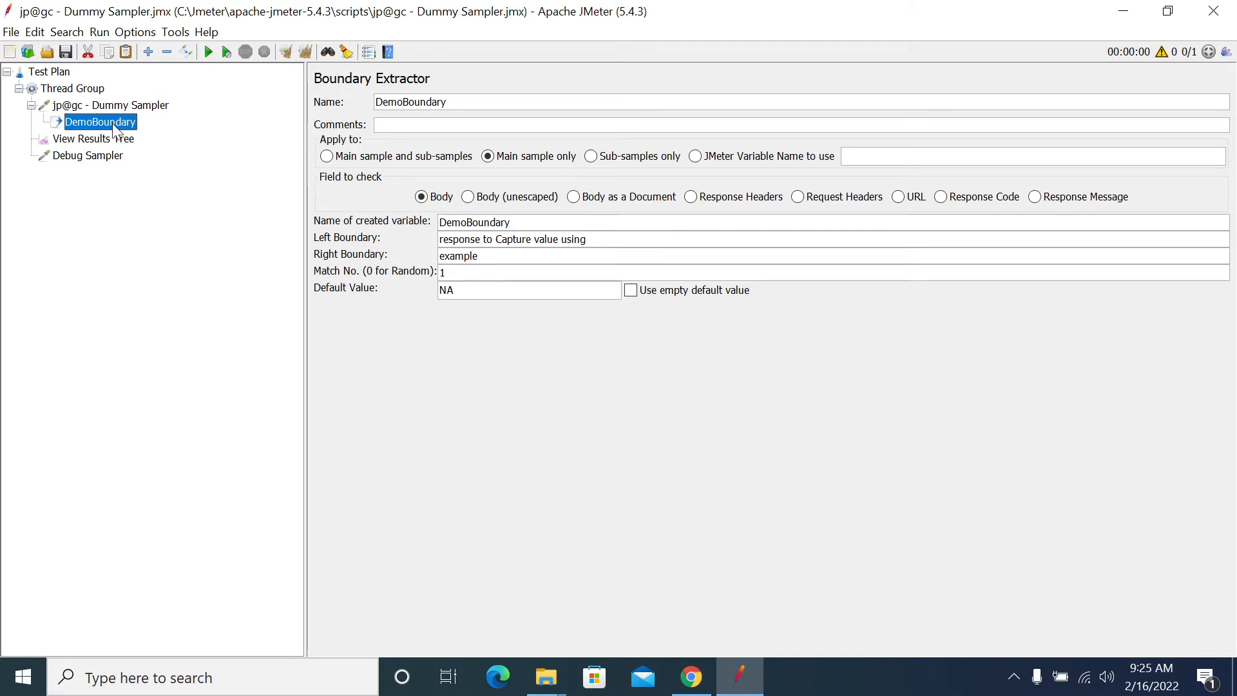
Duplicate DemoBoundary with variable DemoBoundary1 and a leading space in the right boundary.
{"action": "right_click", "coordinate": [100, 122]}
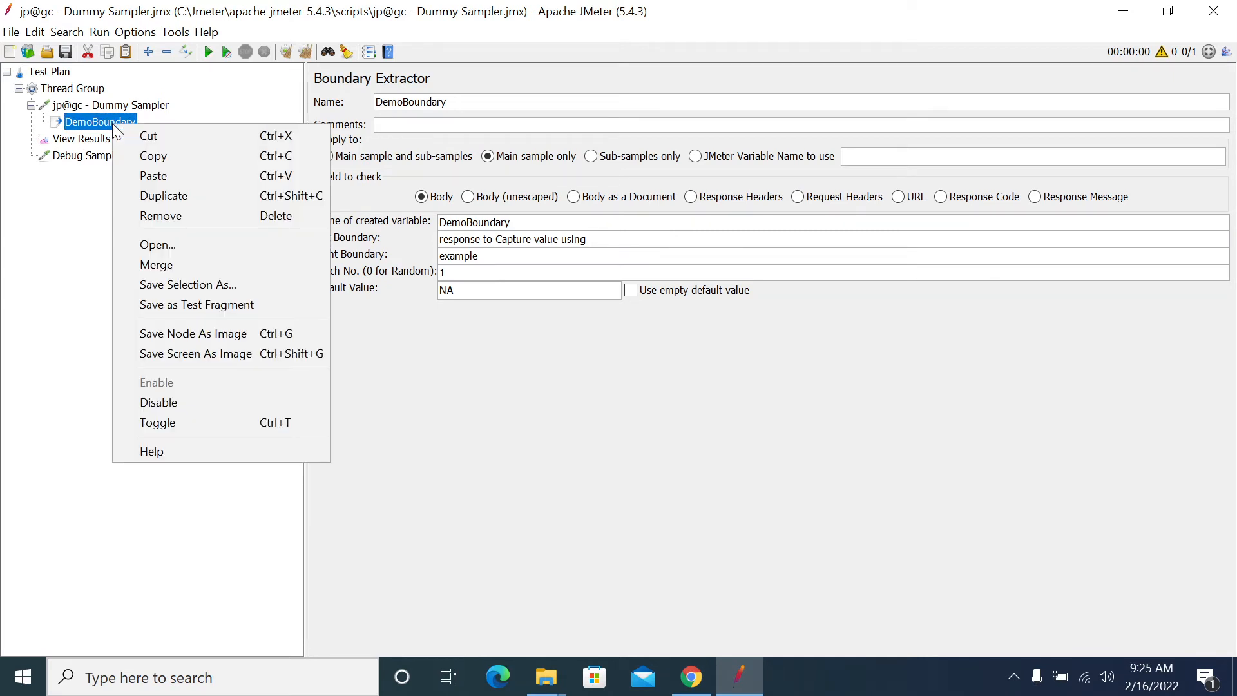
{"action": "left_click", "coordinate": [163, 196]}
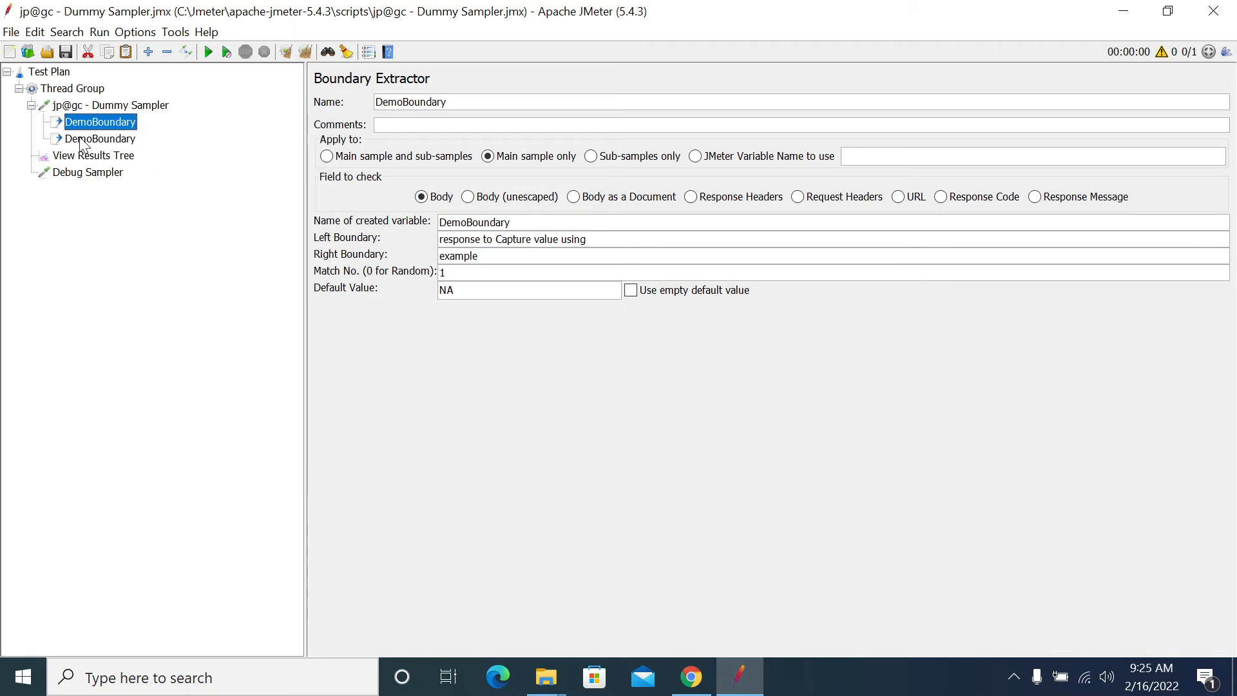
{"action": "type", "text": "1"}
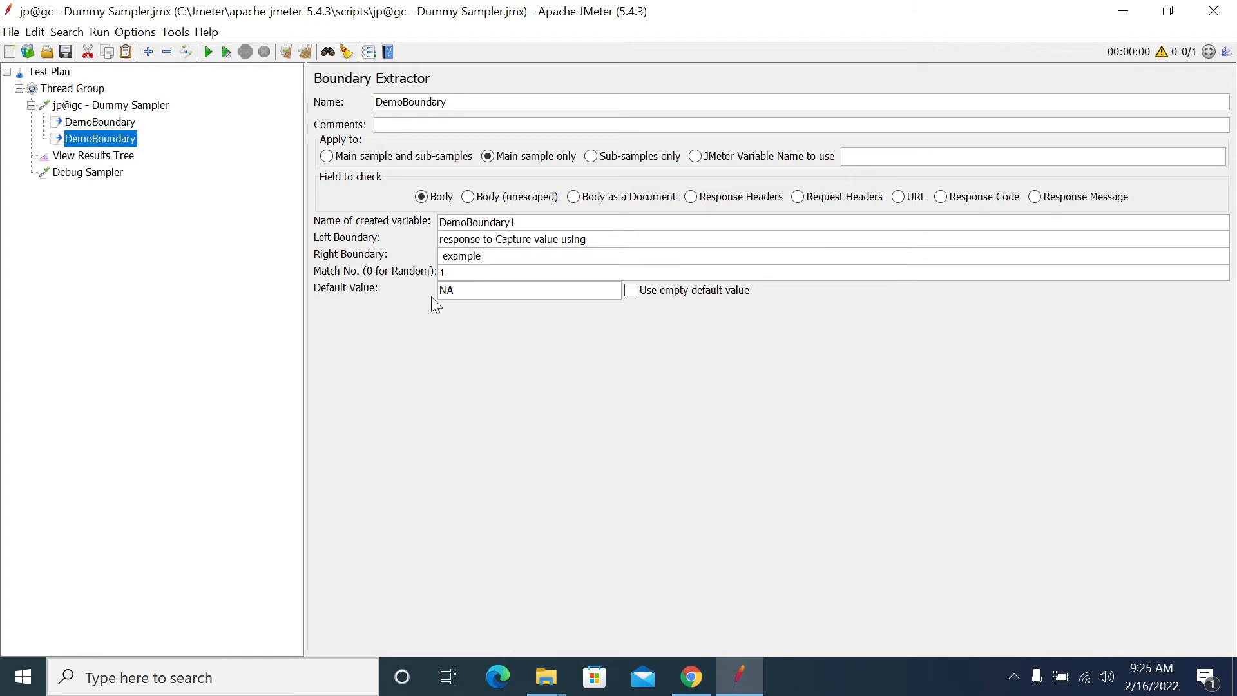
{"action": "left_click", "coordinate": [95, 155]}
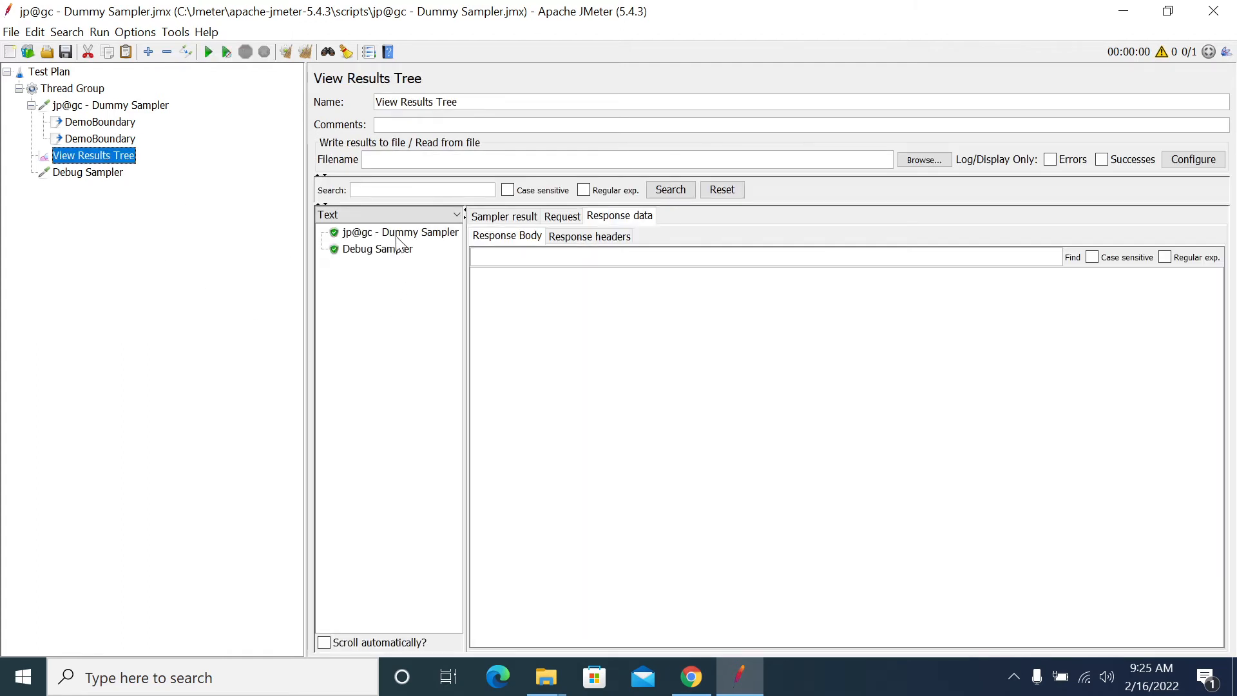
Confirm Debug Sampler output lists DemoBoundary and DemoBoundary1 both as BoundaryExtractor.
{"action": "left_click", "coordinate": [377, 248]}
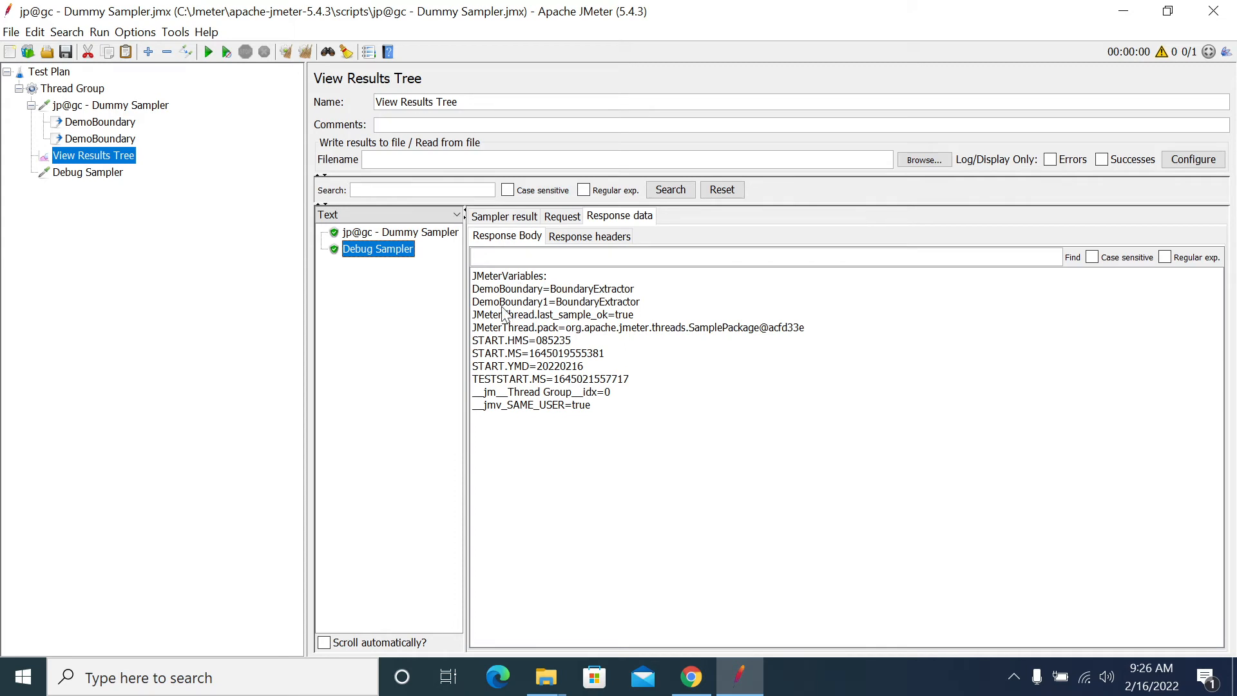
{"action": "left_click_drag", "start_coordinate": [473, 288], "coordinate": [641, 301]}
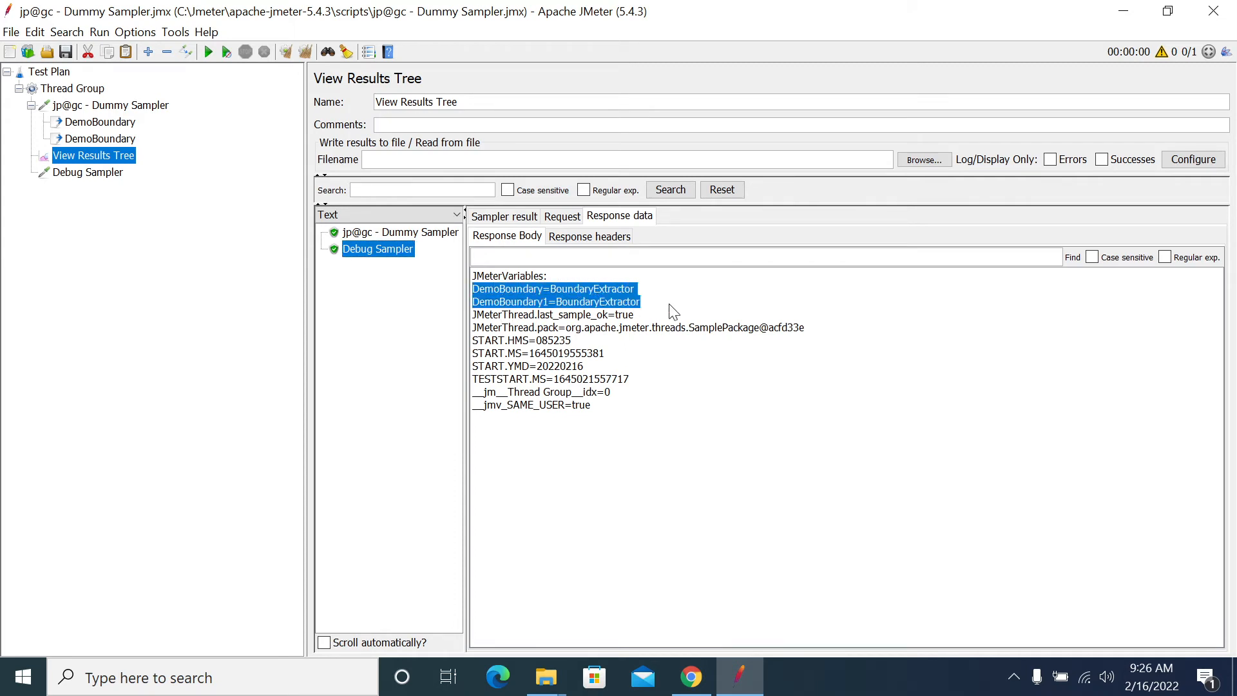
{"action": "mouse_move", "coordinate": [681, 311]}
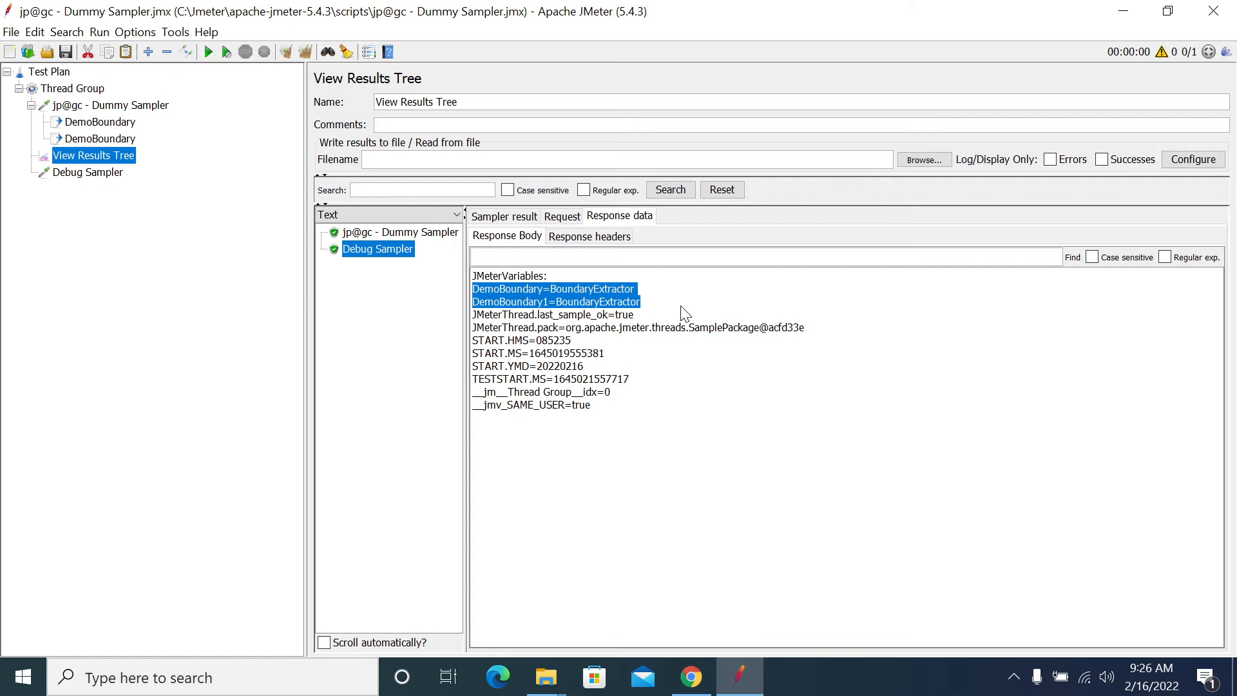
{"action": "mouse_move", "coordinate": [836, 312]}
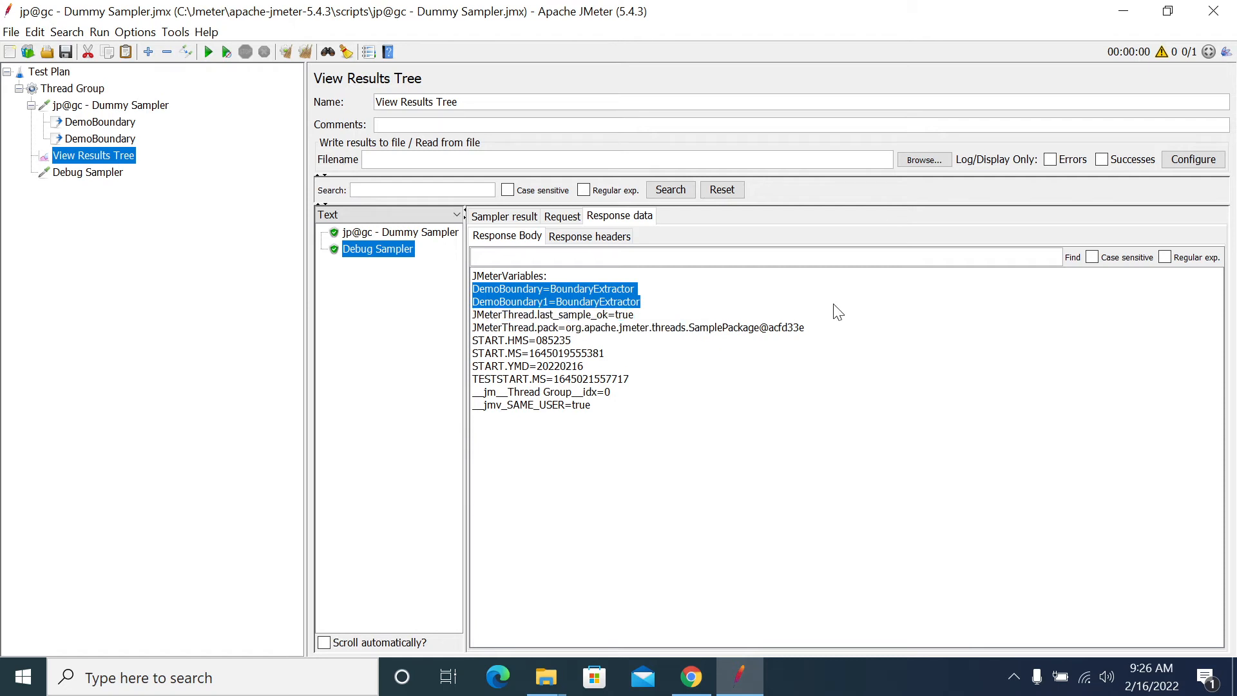
{"action": "left_click", "coordinate": [99, 138]}
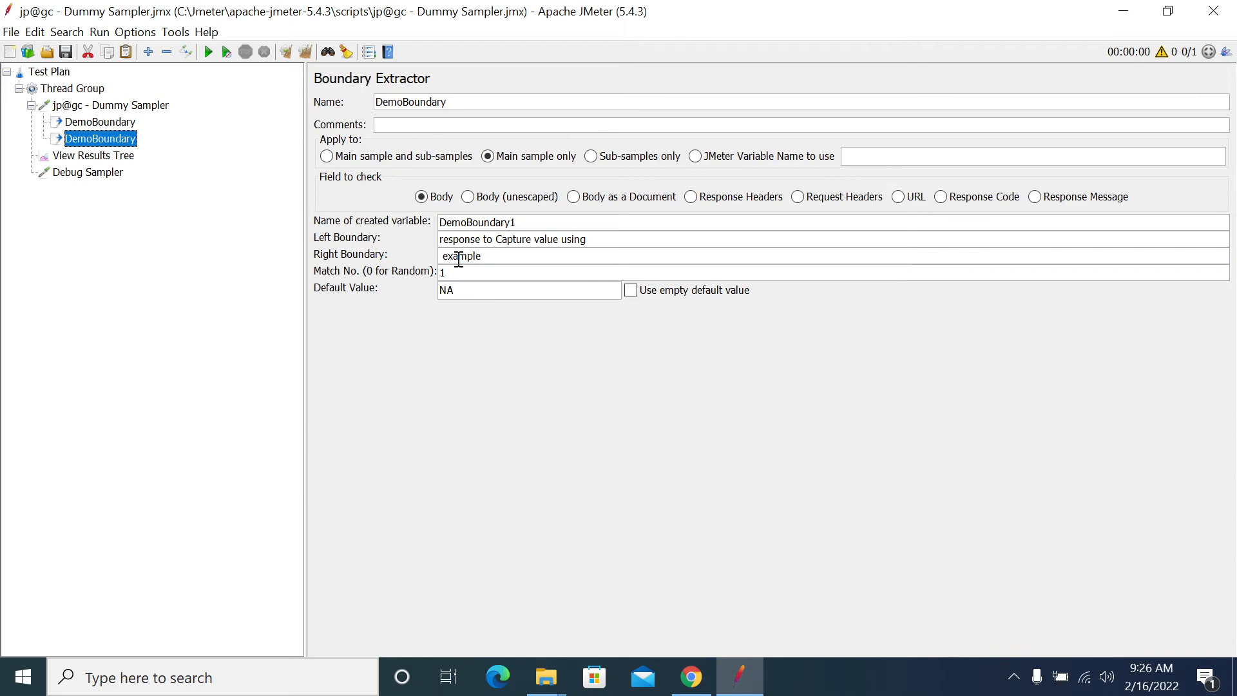
{"action": "mouse_move", "coordinate": [457, 319]}
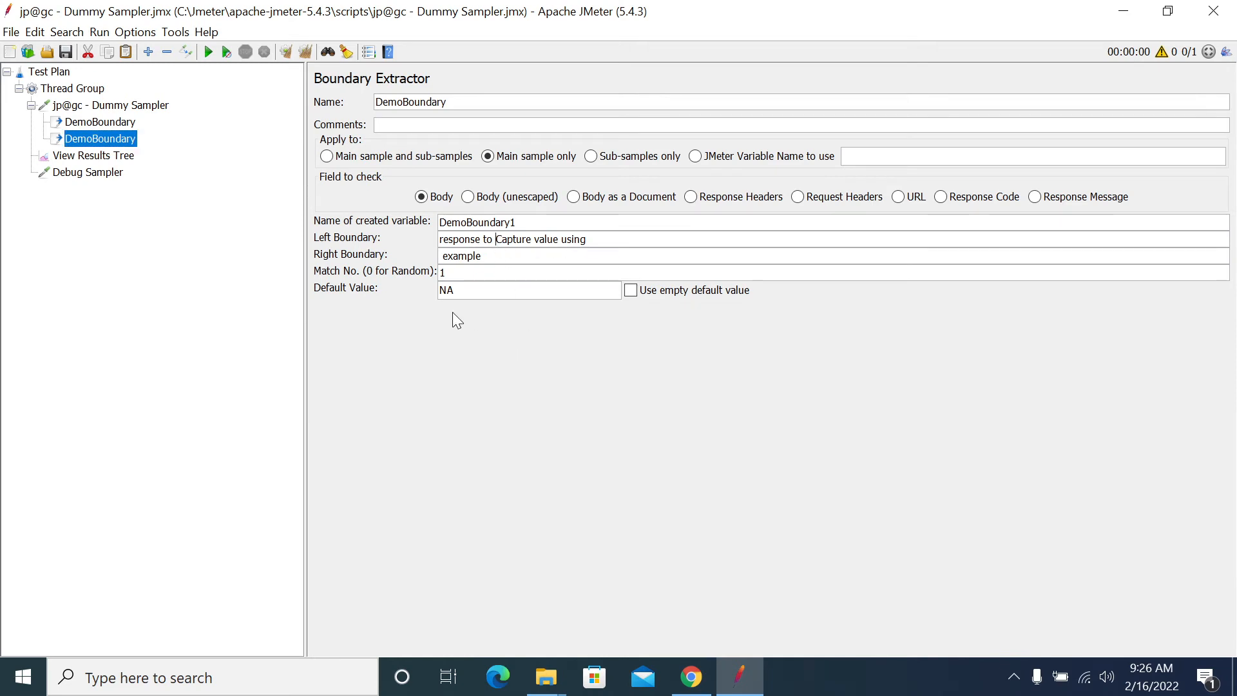
{"action": "triple_click", "coordinate": [511, 238]}
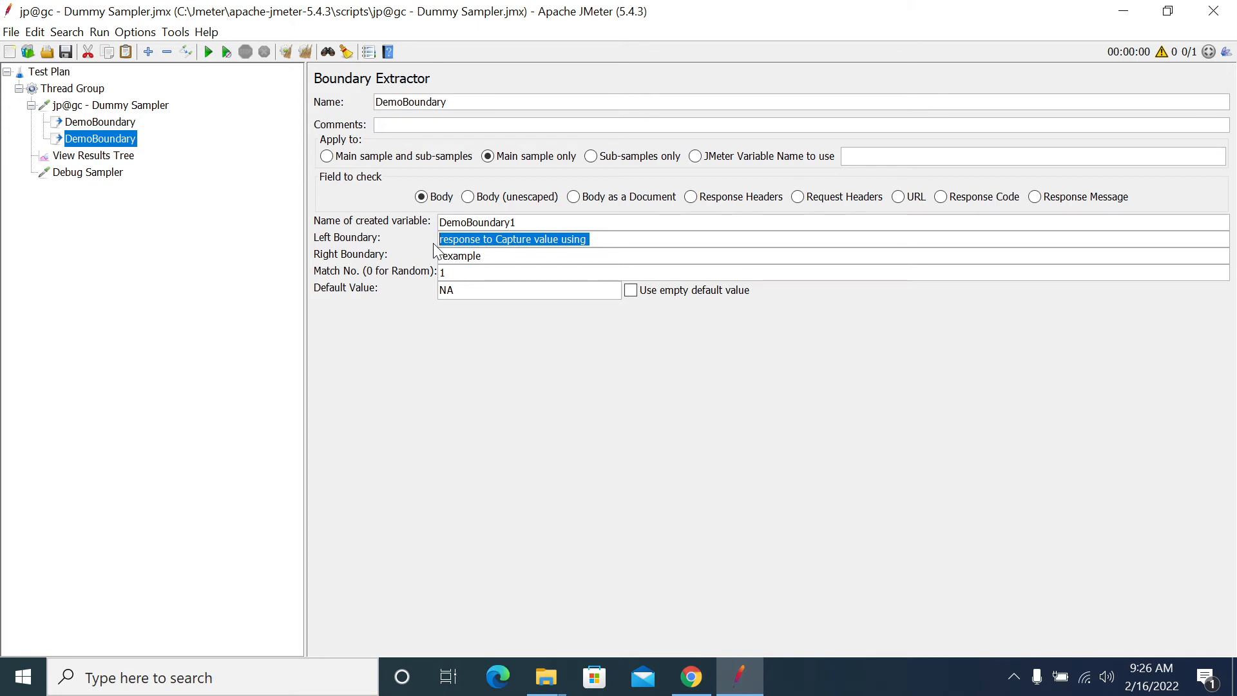
{"action": "left_click", "coordinate": [495, 238]}
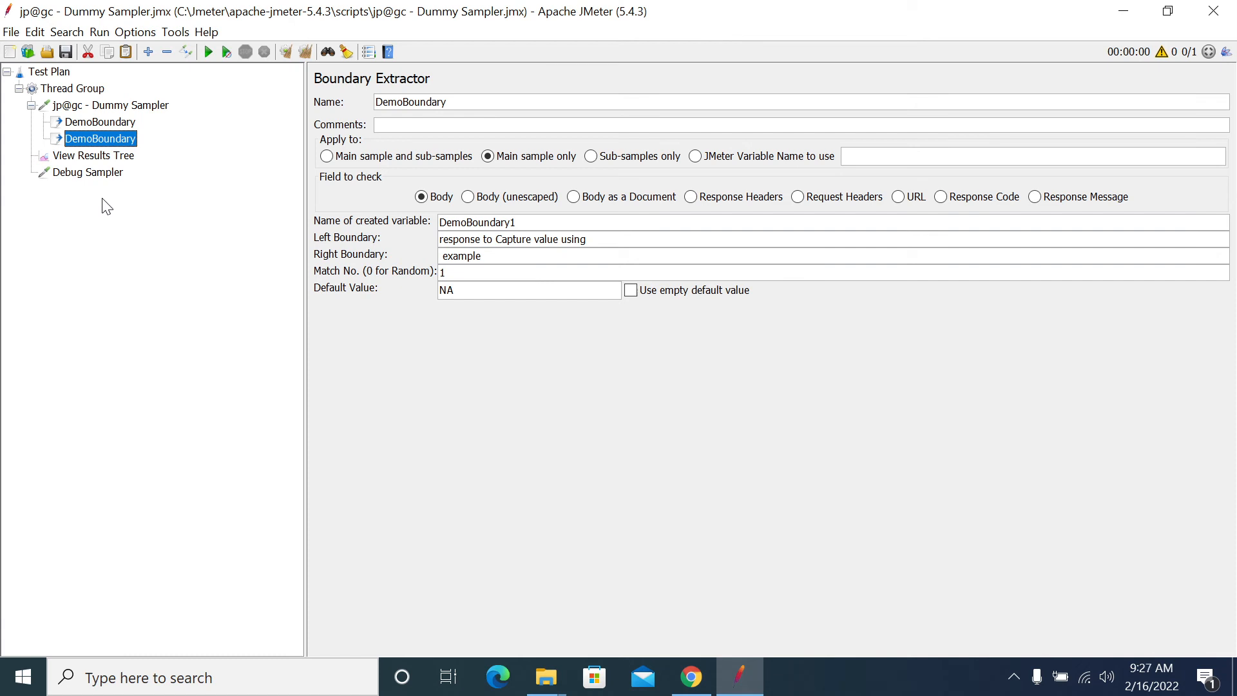
{"action": "mouse_move", "coordinate": [119, 236]}
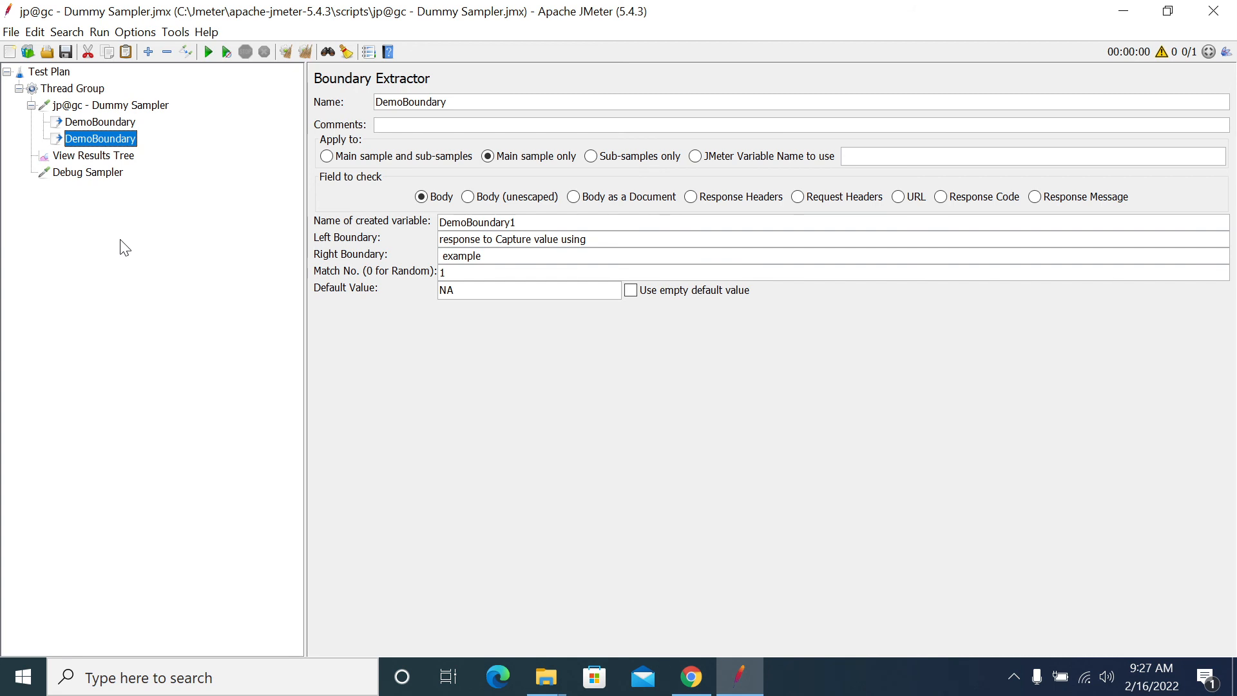
Browse the dummy sampler's Add > Post Processors menu and close it without adding anything.
{"action": "right_click", "coordinate": [110, 104]}
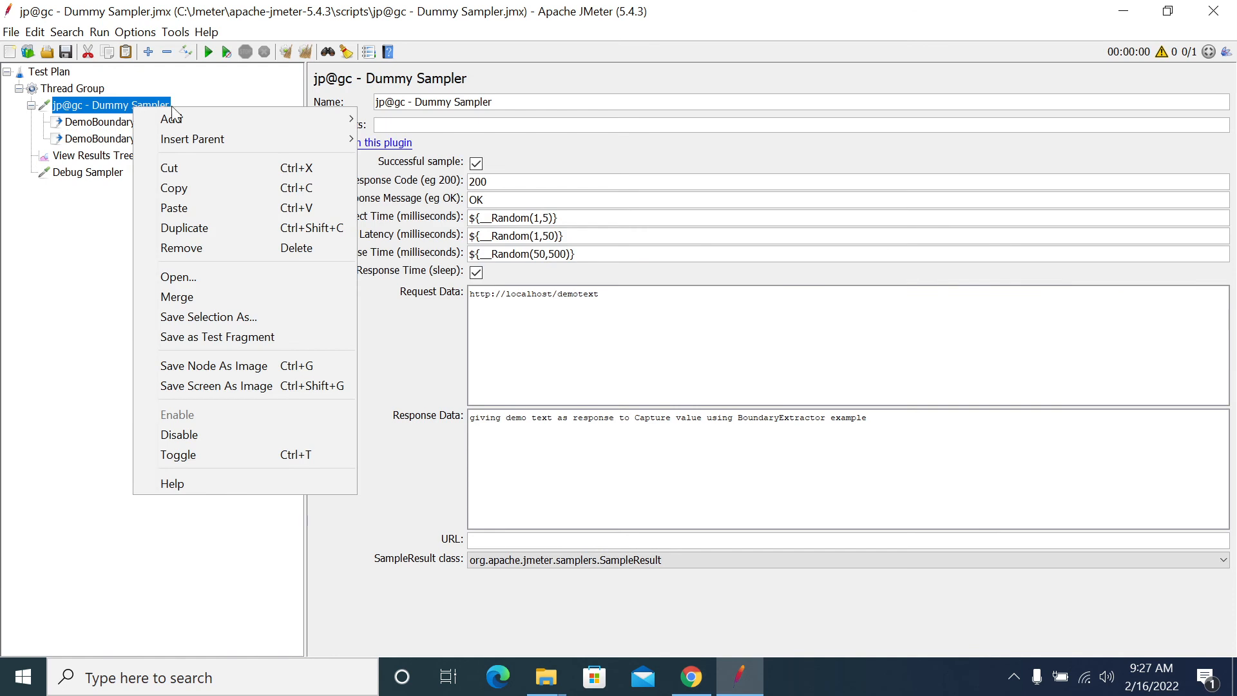
{"action": "mouse_move", "coordinate": [170, 118]}
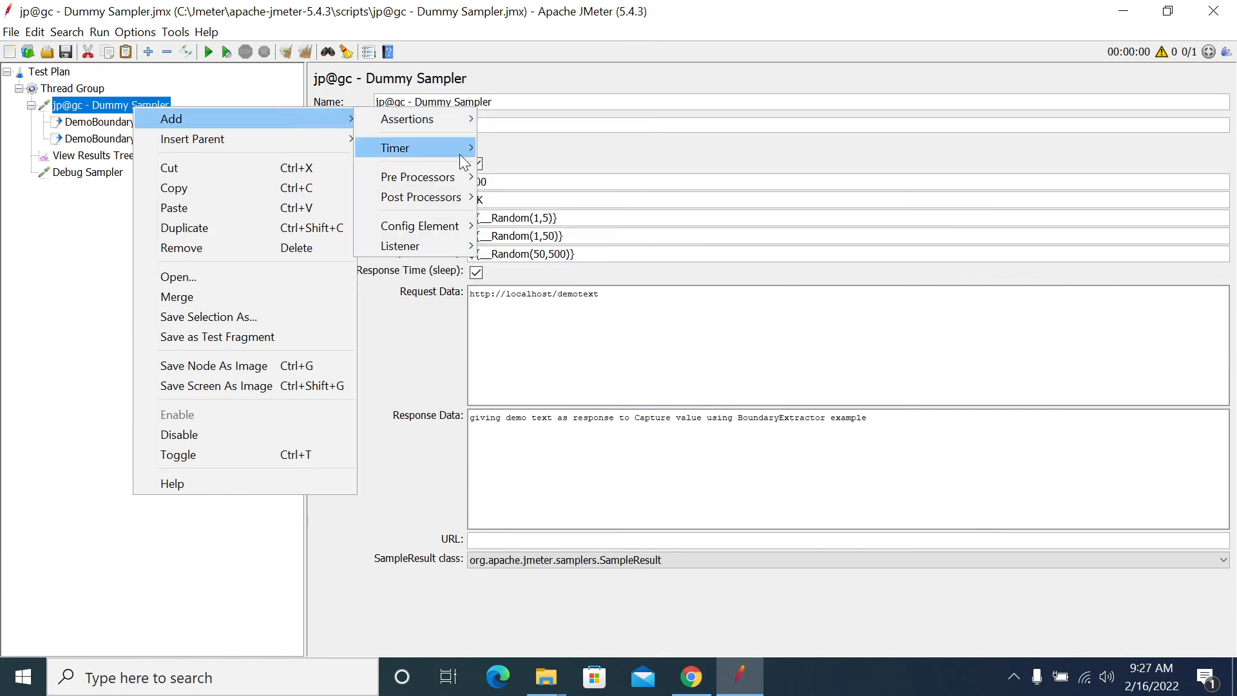
{"action": "mouse_move", "coordinate": [420, 197]}
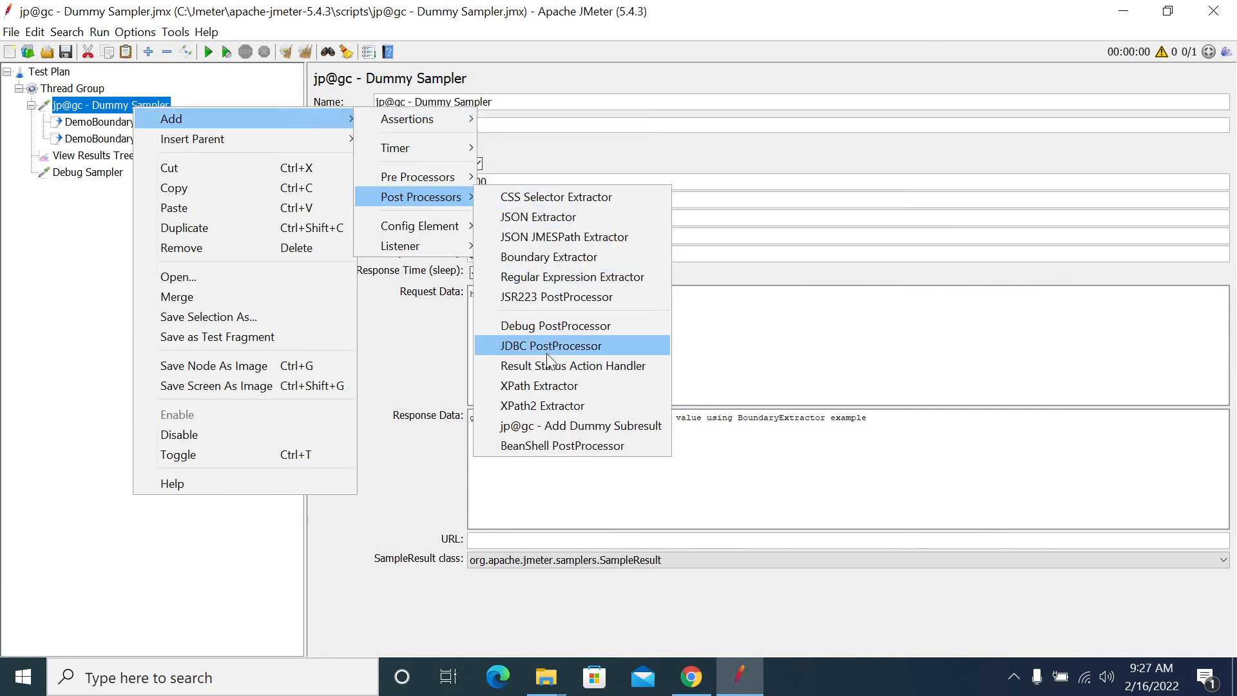
{"action": "mouse_move", "coordinate": [549, 281]}
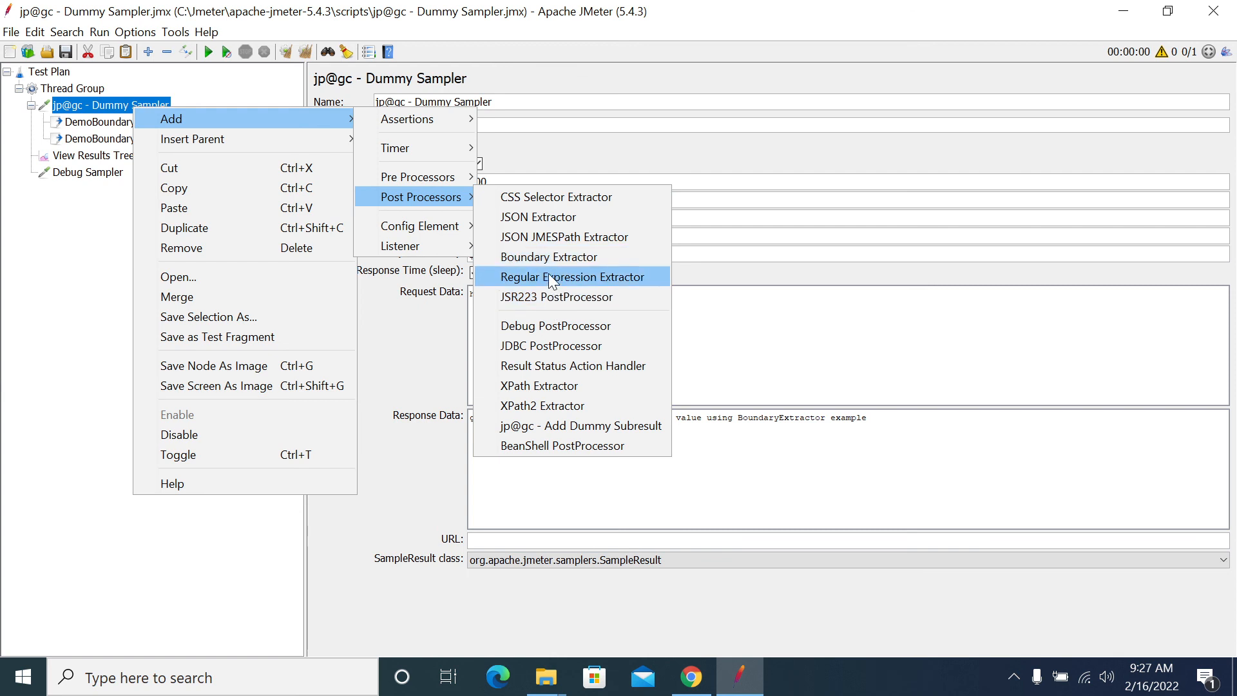
{"action": "mouse_move", "coordinate": [561, 284]}
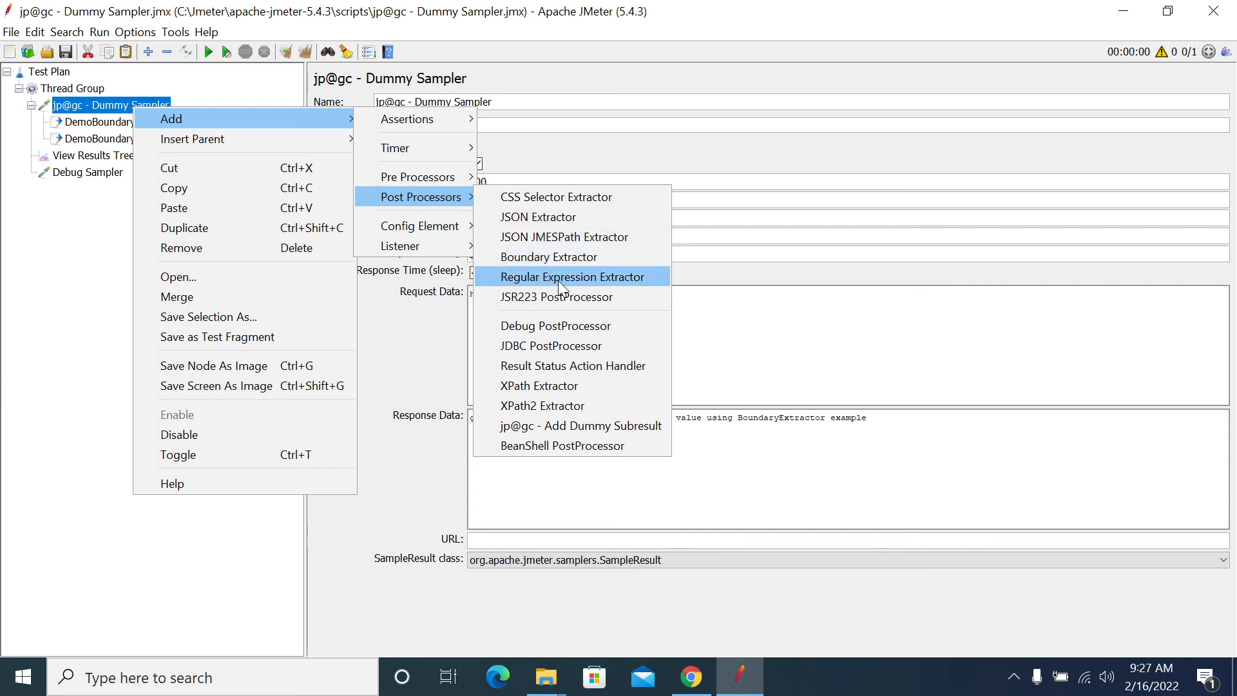
{"action": "mouse_move", "coordinate": [590, 288]}
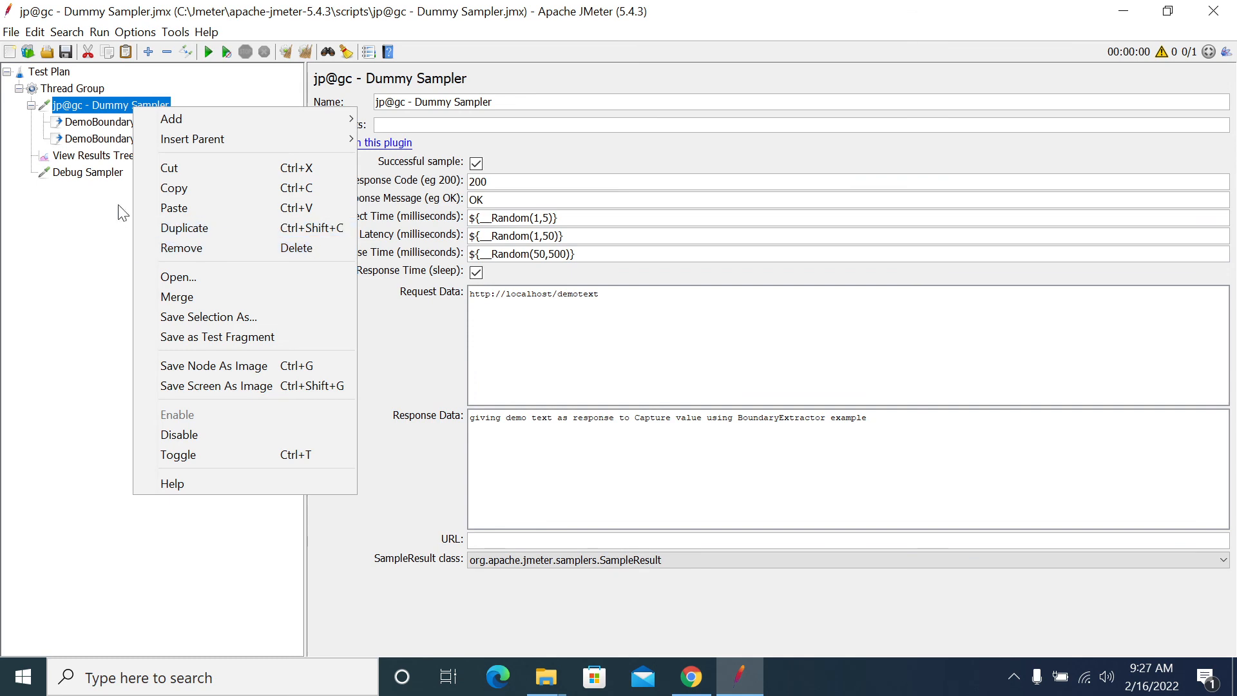
{"action": "left_click", "coordinate": [75, 208]}
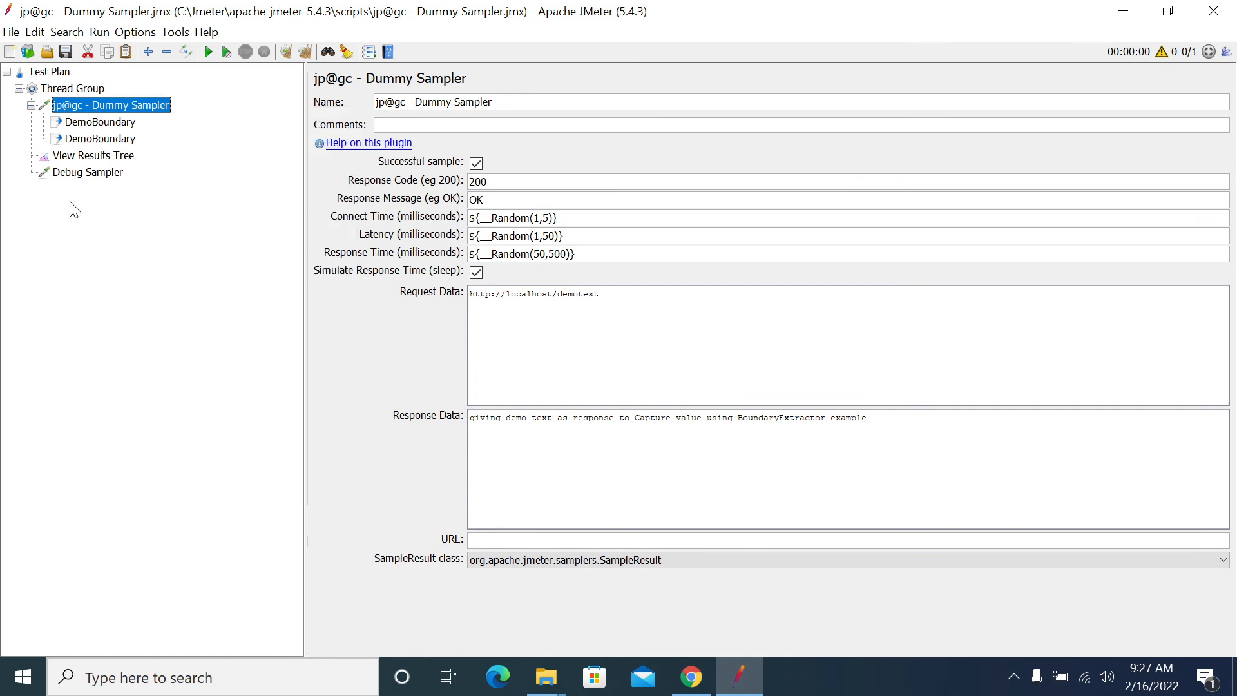